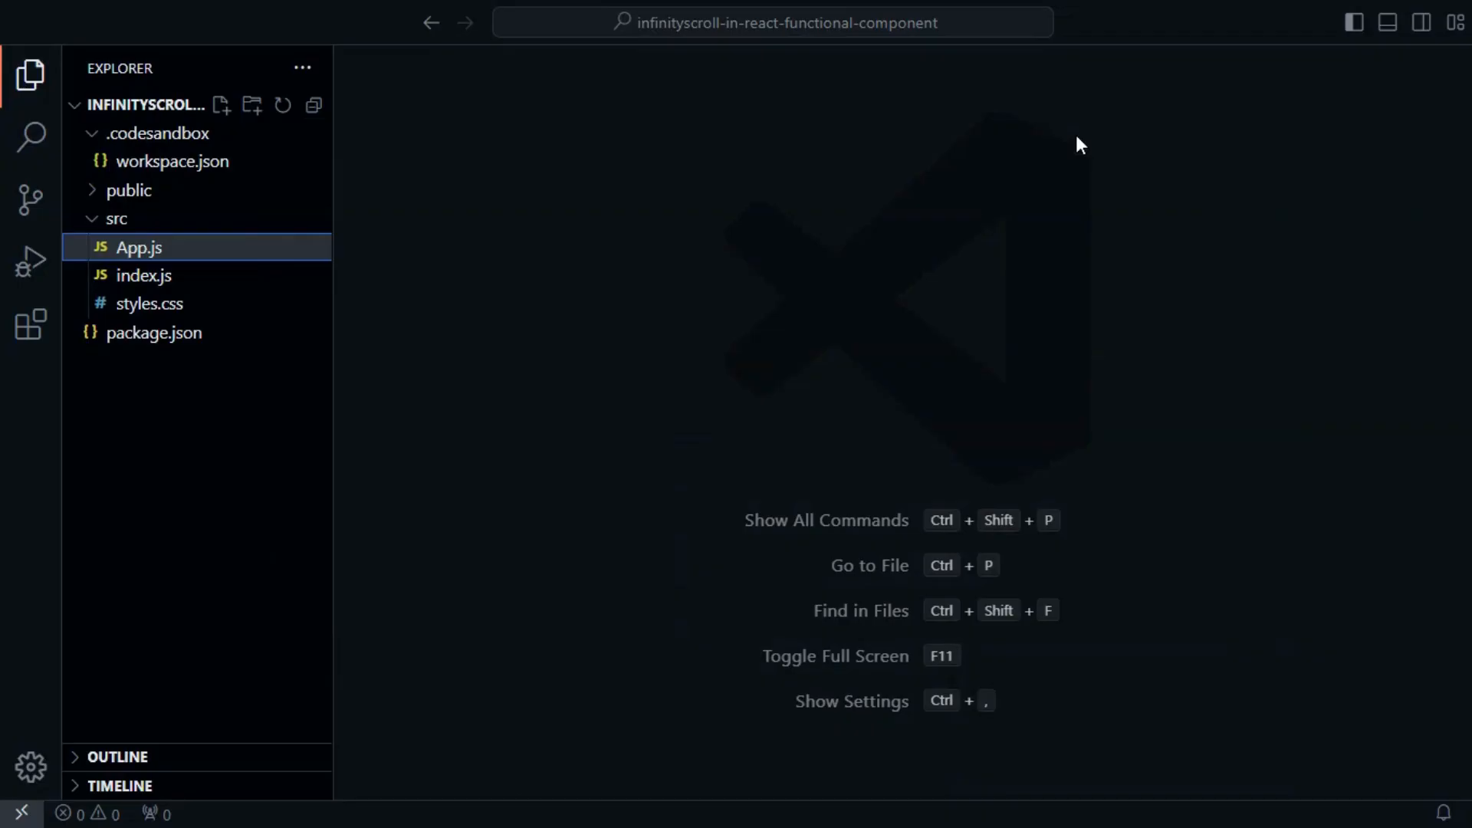
# Open src/App.js and scroll down through the code to the scroll-handling effect.
pyautogui.click(138, 247)
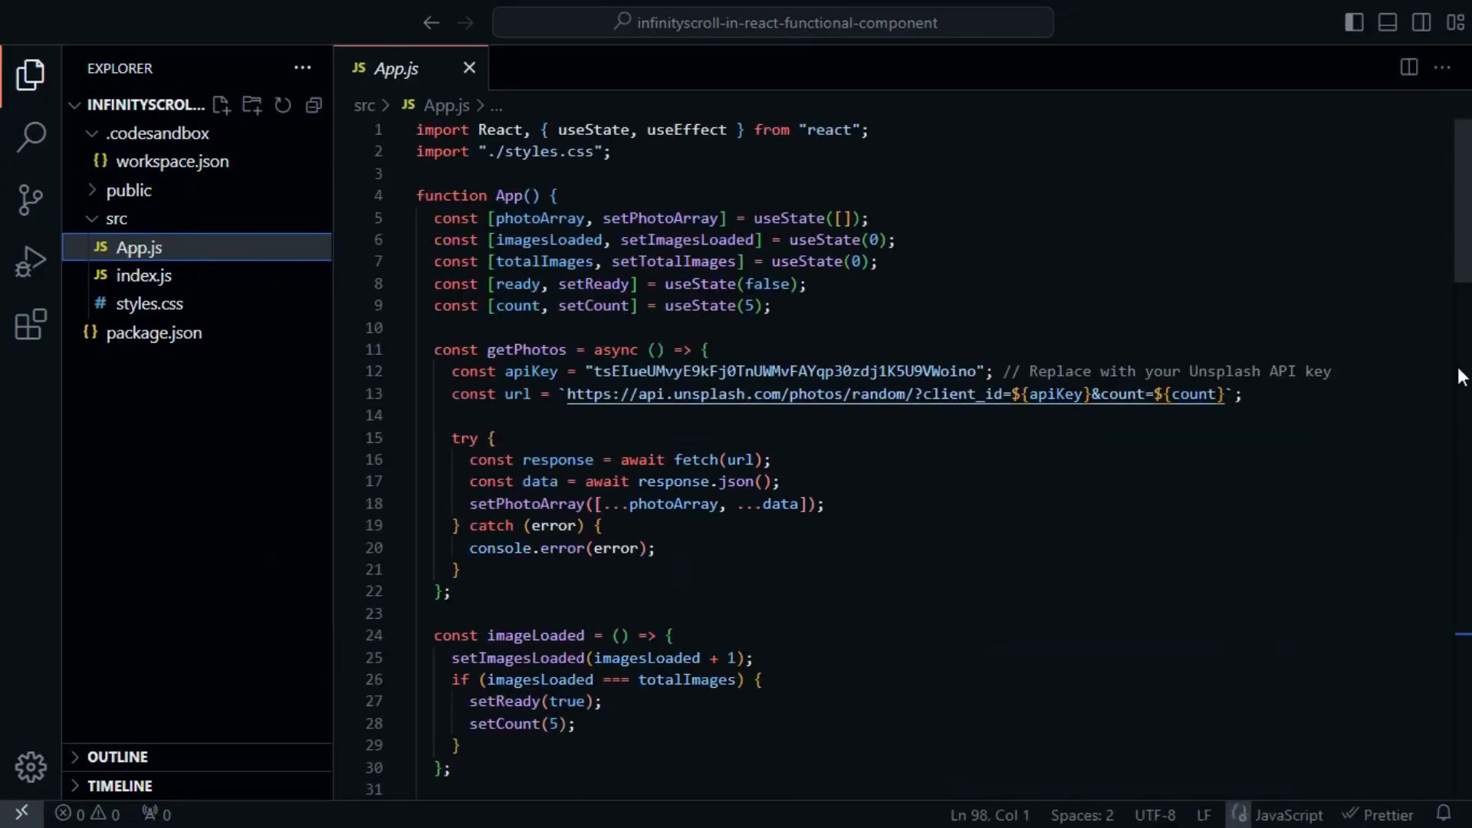
pyautogui.moveTo(1409, 363)
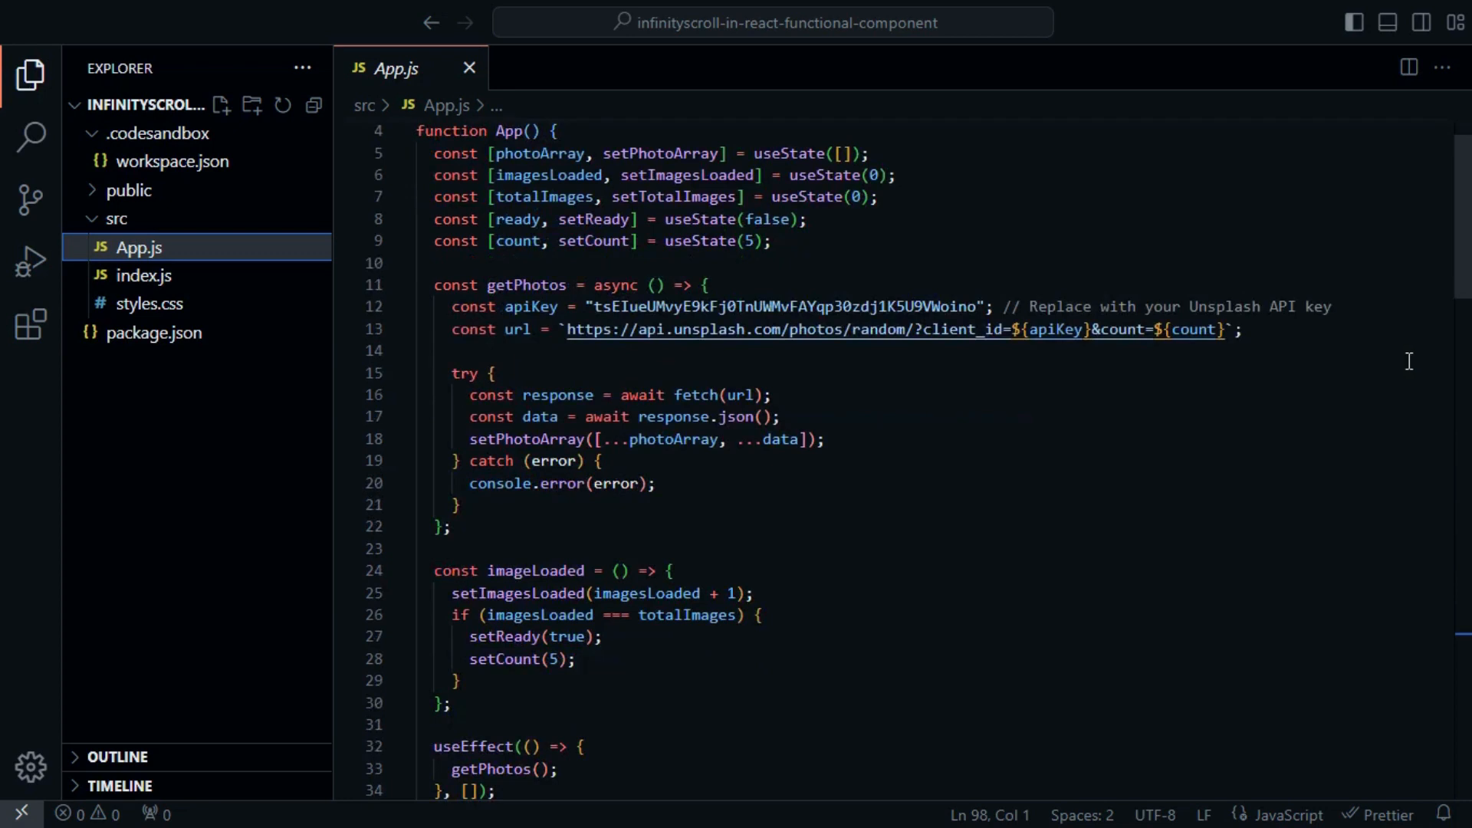
pyautogui.scroll(-3)
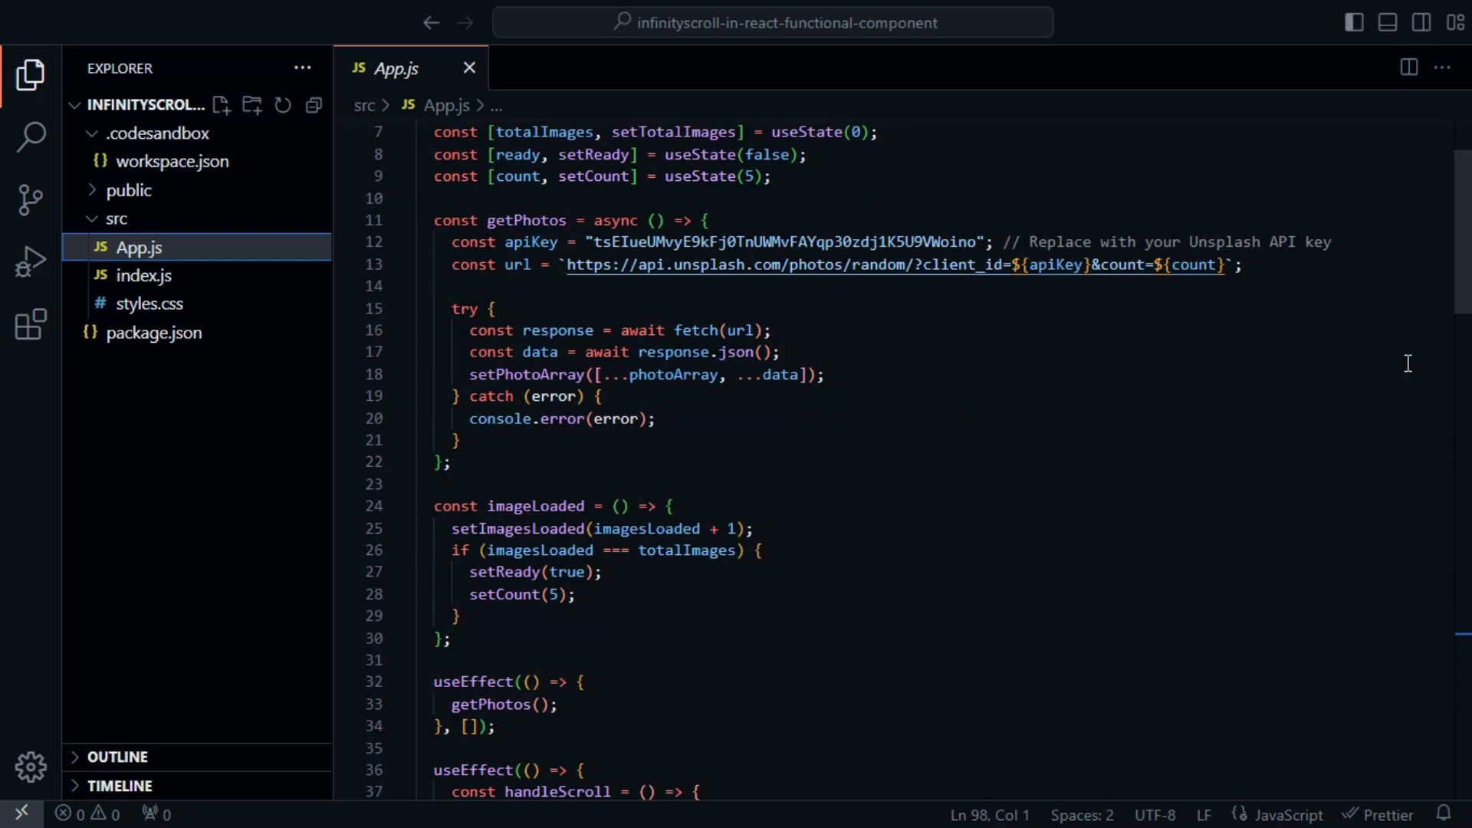
pyautogui.scroll(-3)
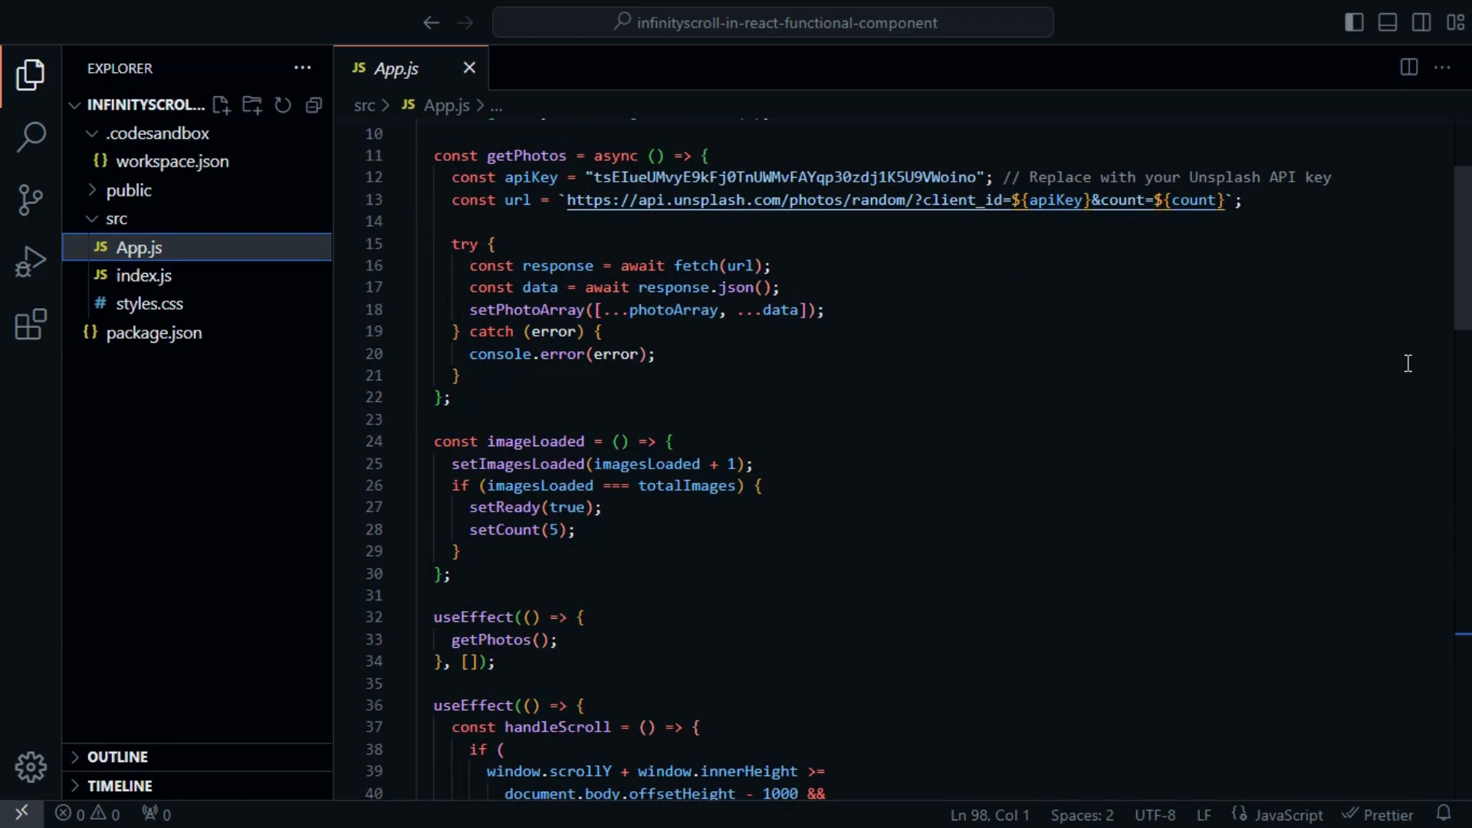
pyautogui.scroll(-3)
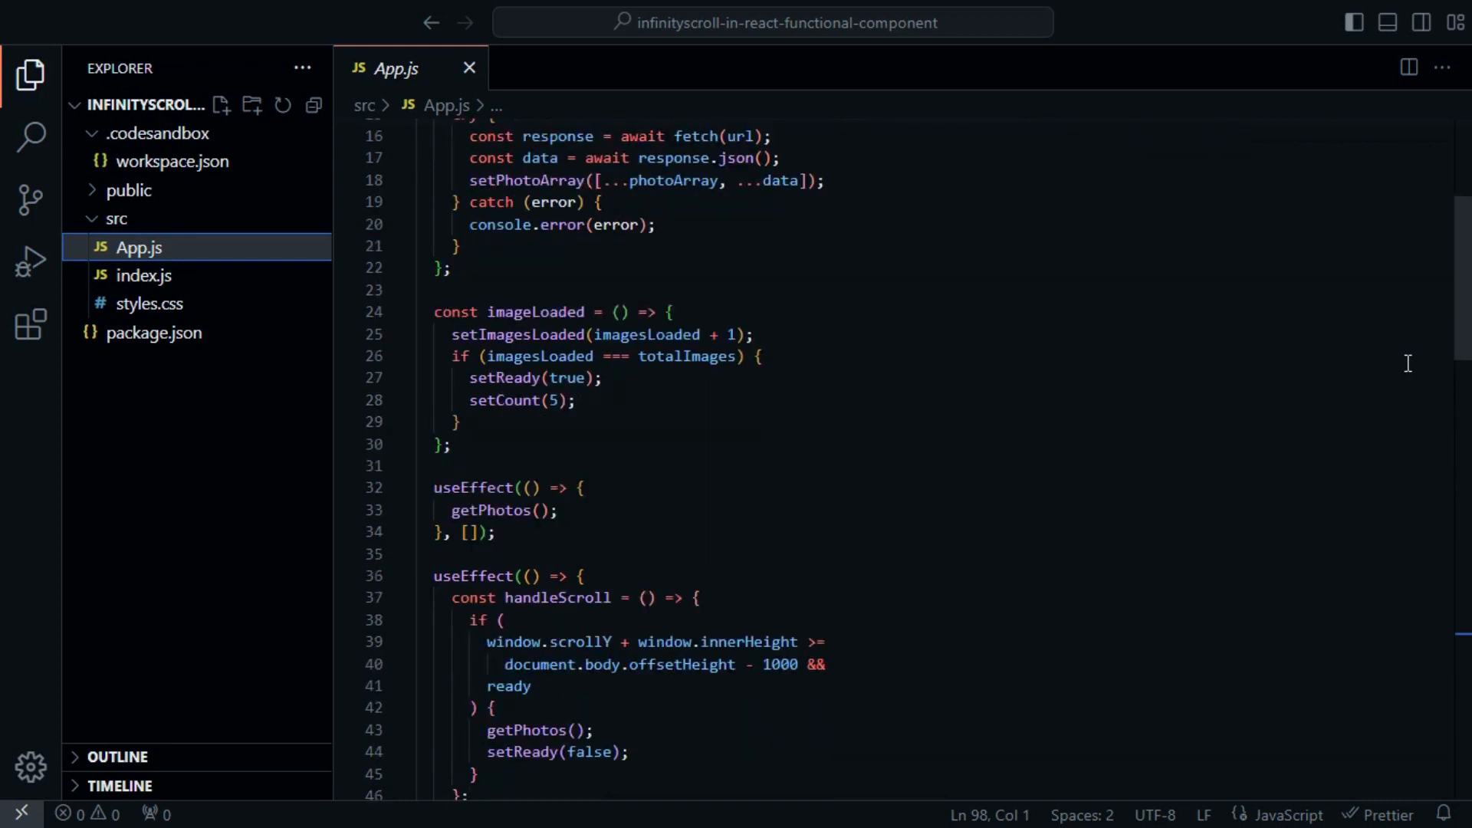
pyautogui.scroll(-3)
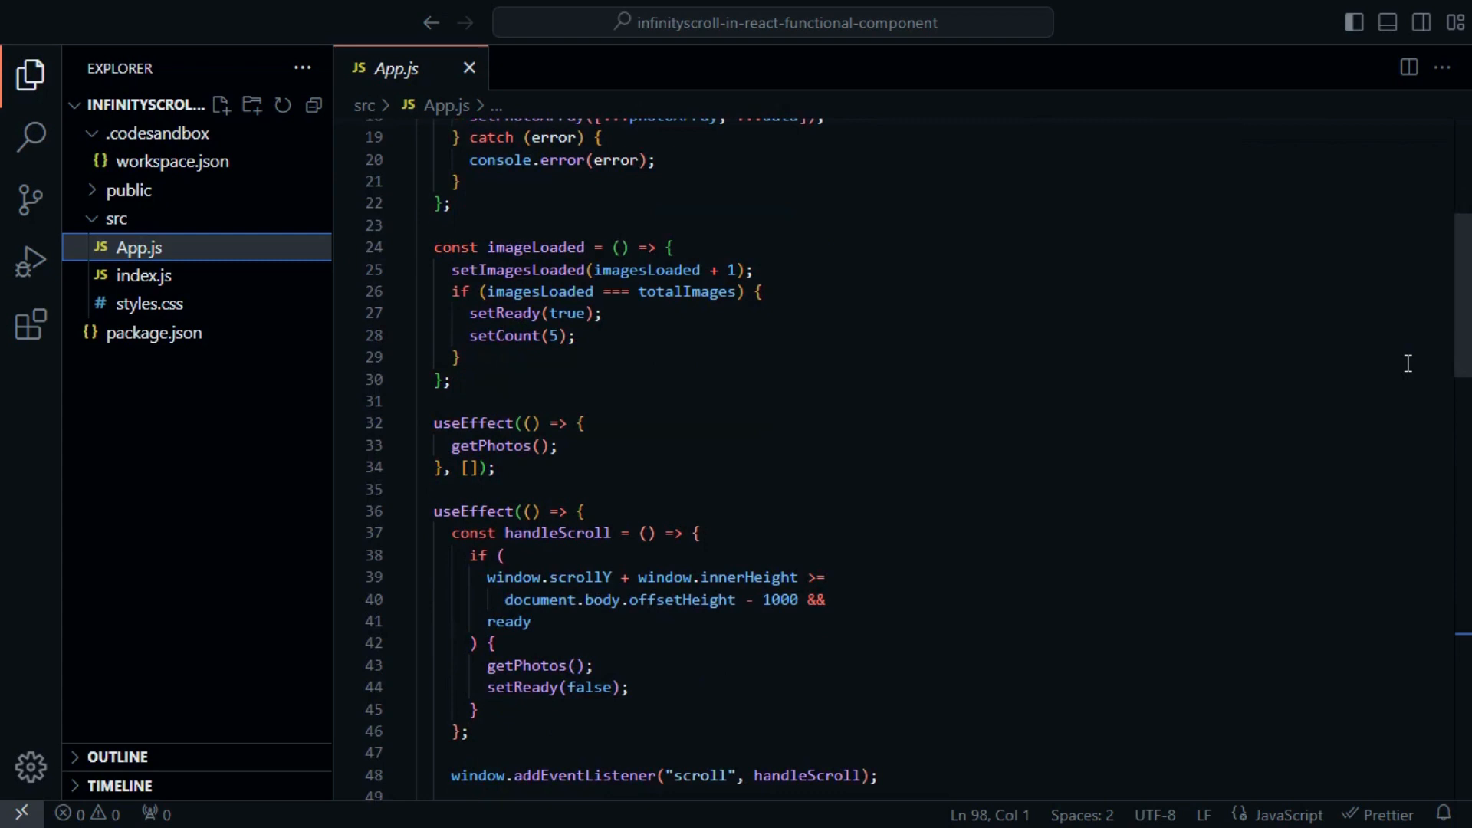
pyautogui.scroll(-3)
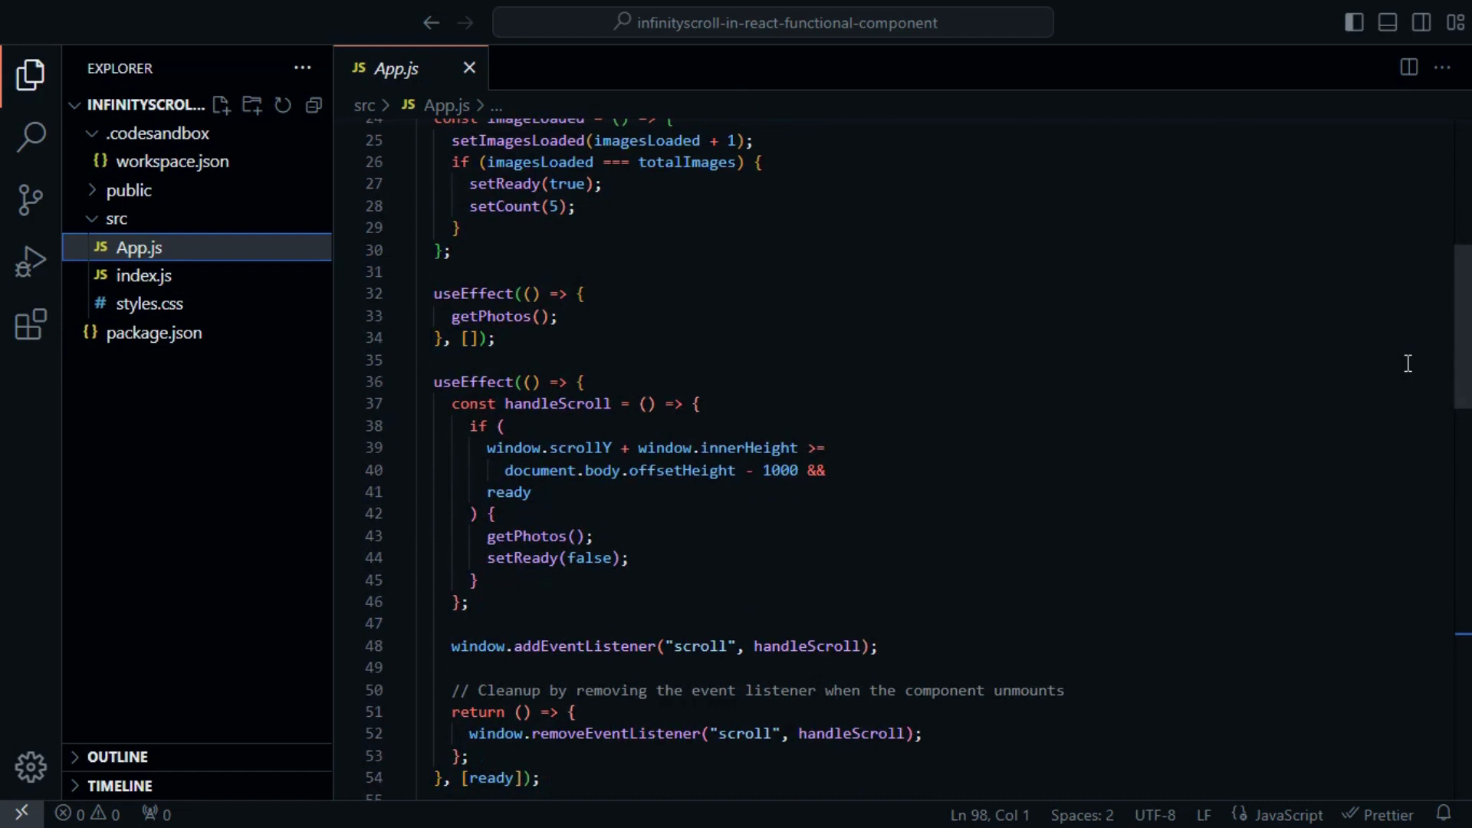
pyautogui.scroll(-3)
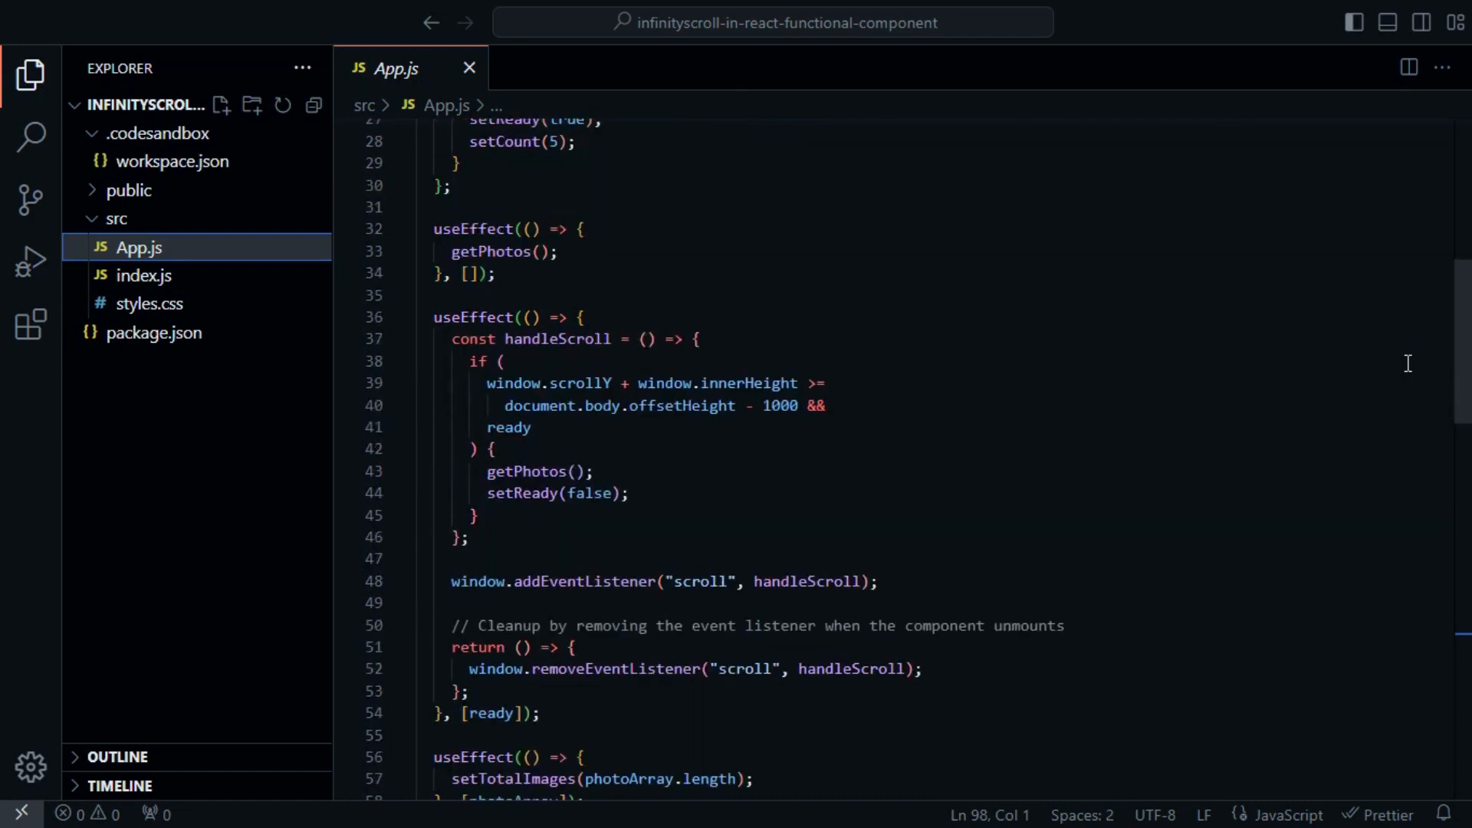
pyautogui.scroll(-3)
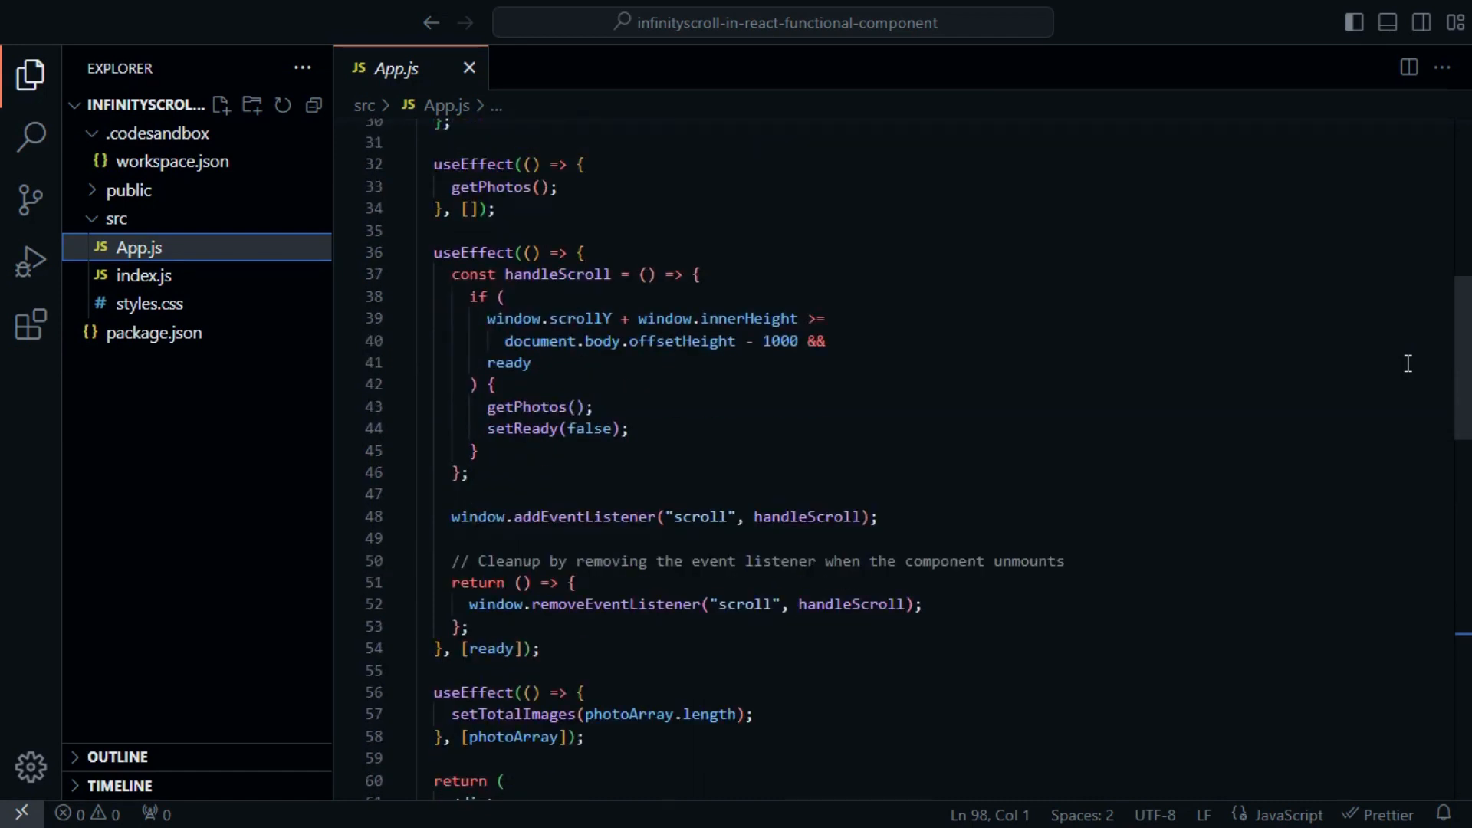
pyautogui.scroll(-3)
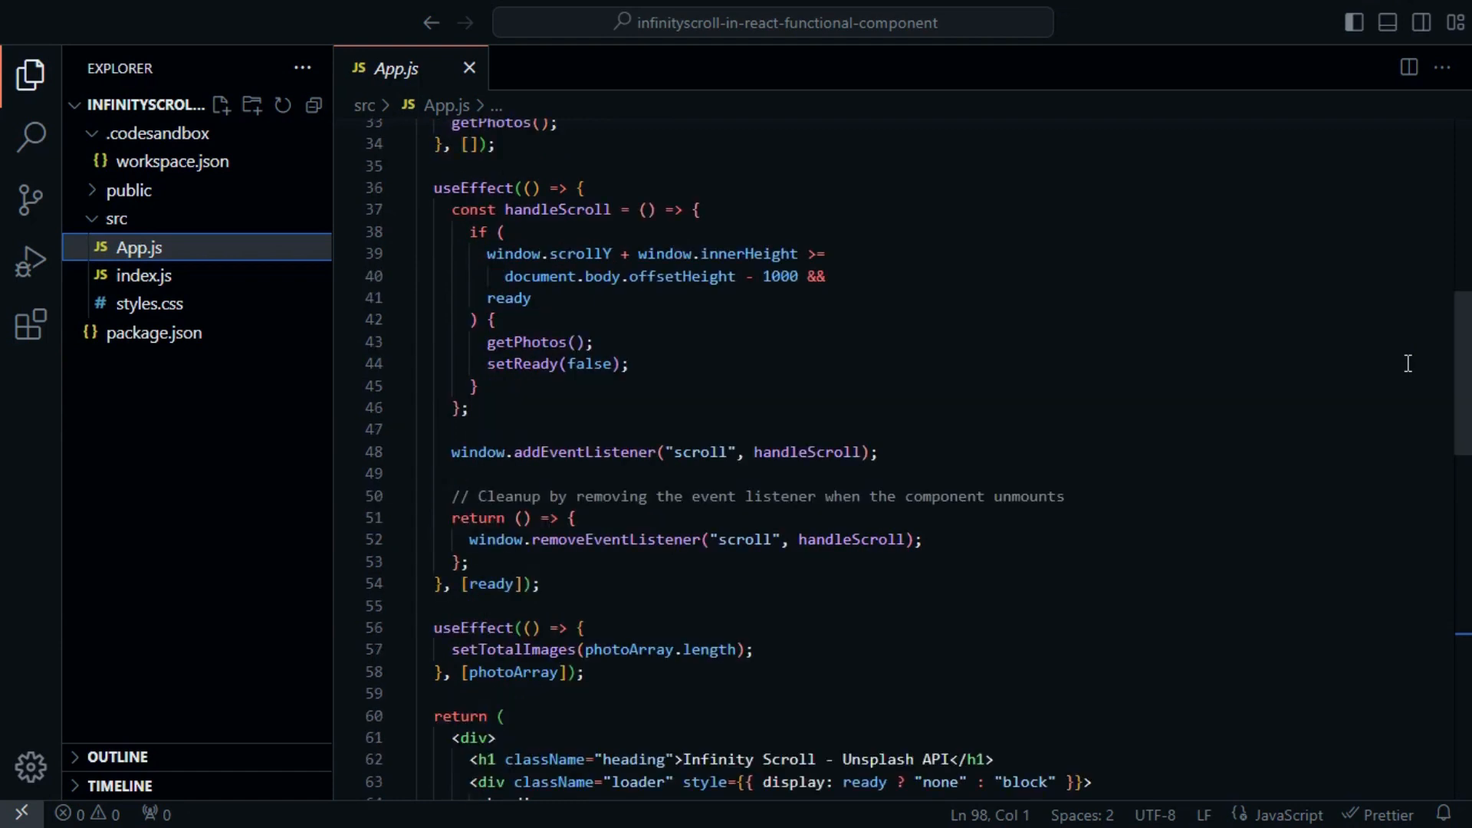
pyautogui.scroll(-3)
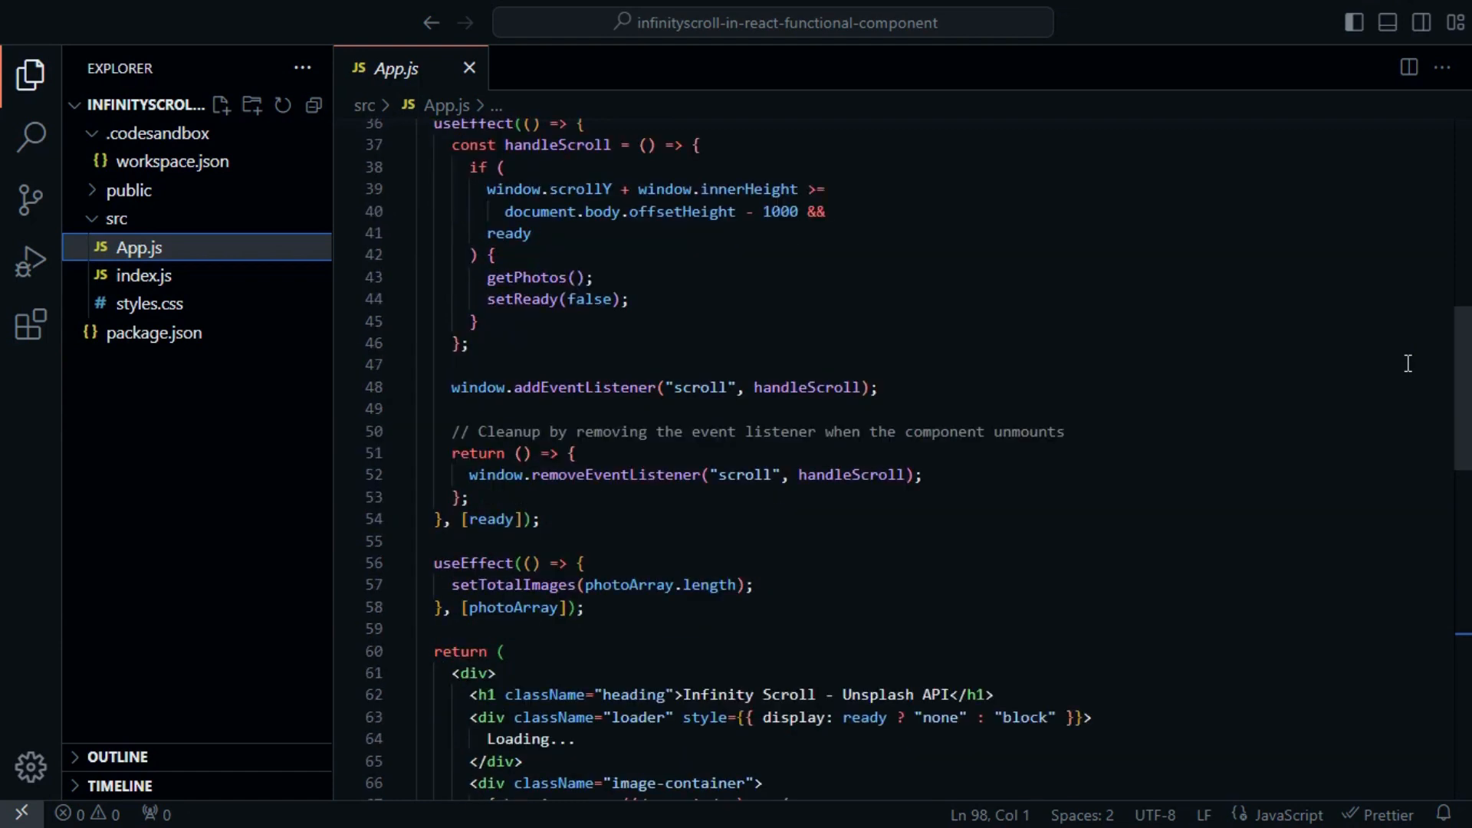
pyautogui.scroll(-3)
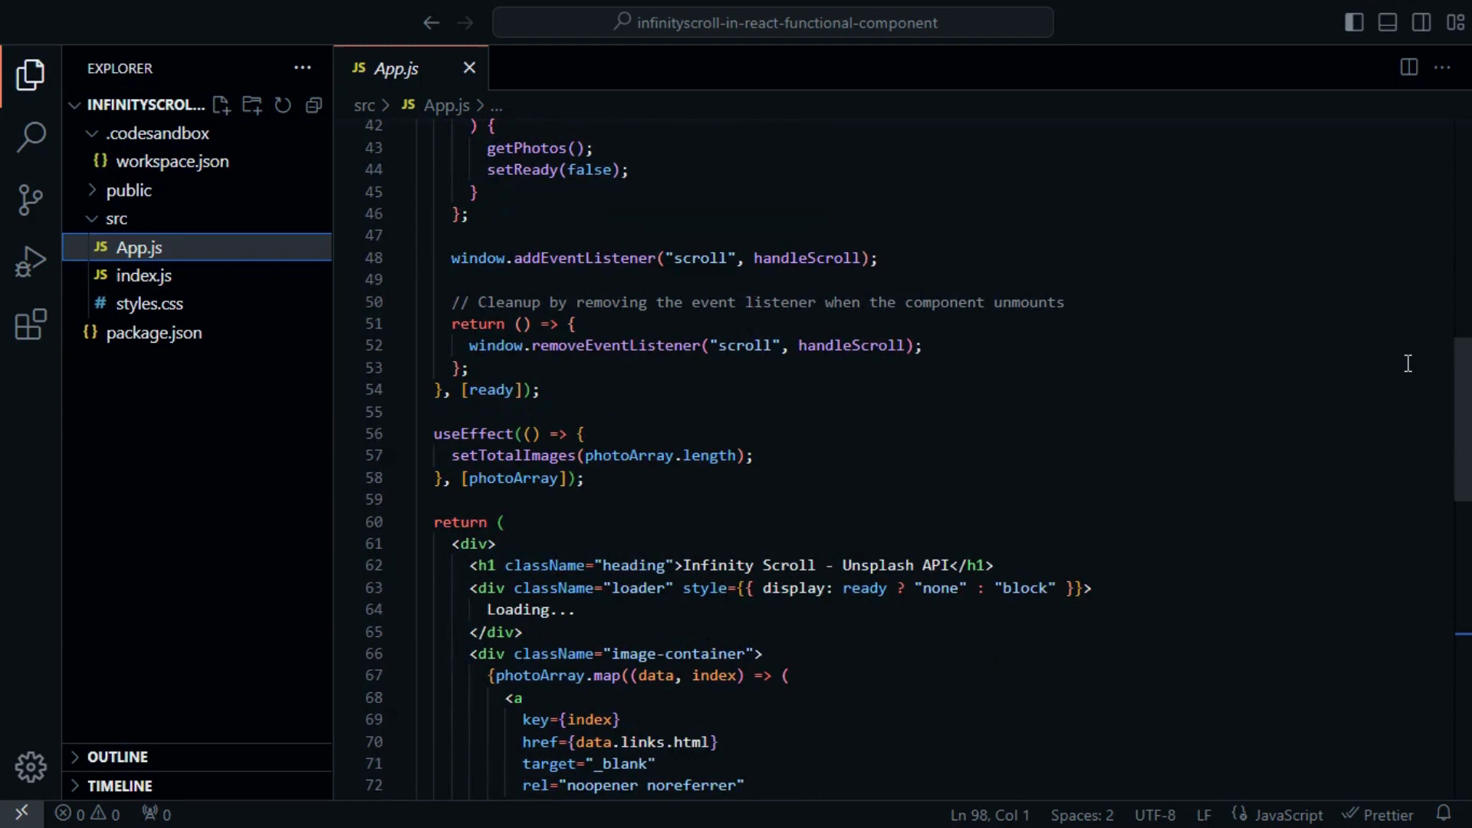
pyautogui.scroll(-3)
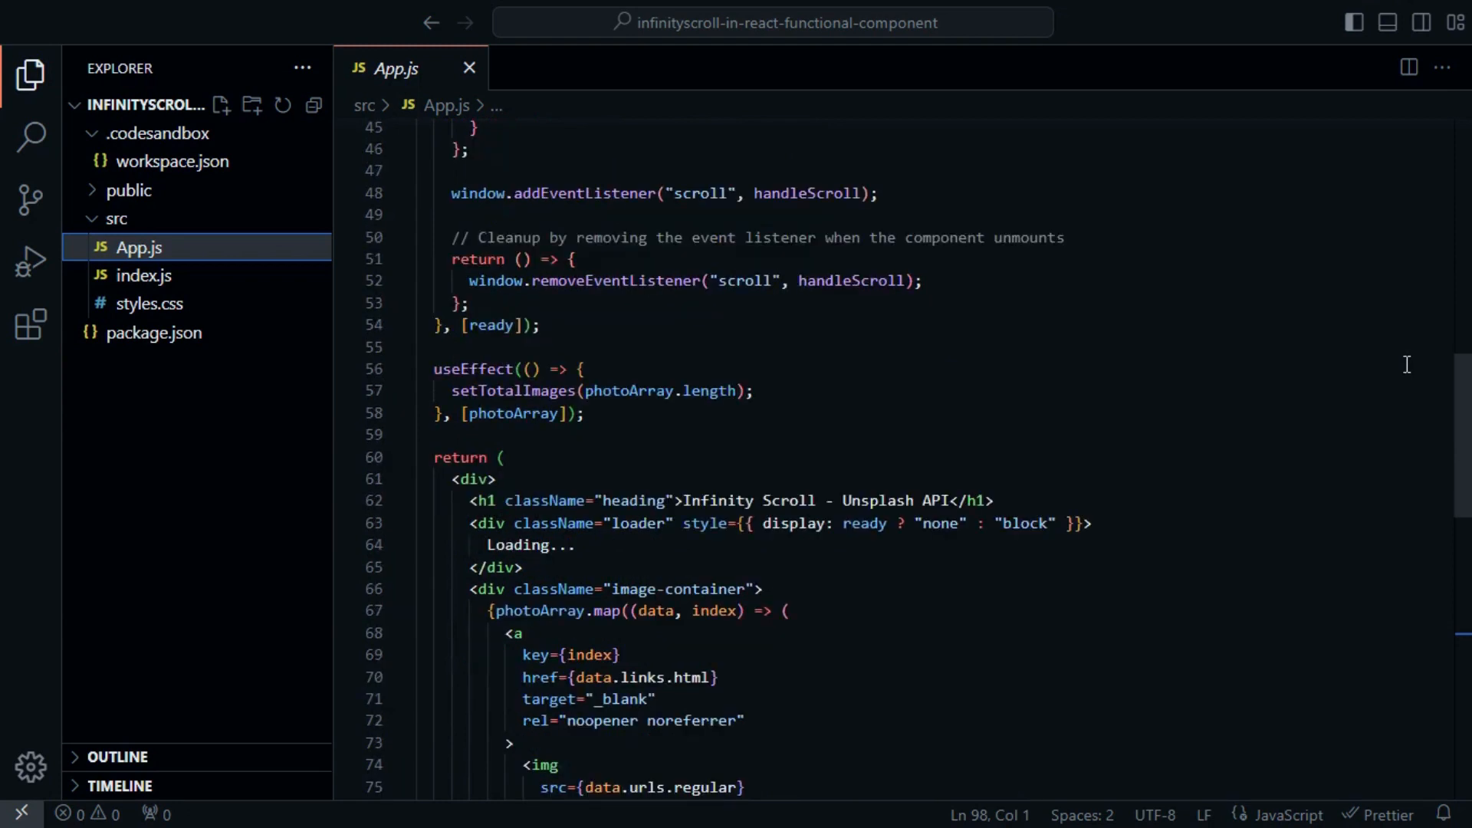
pyautogui.scroll(-3)
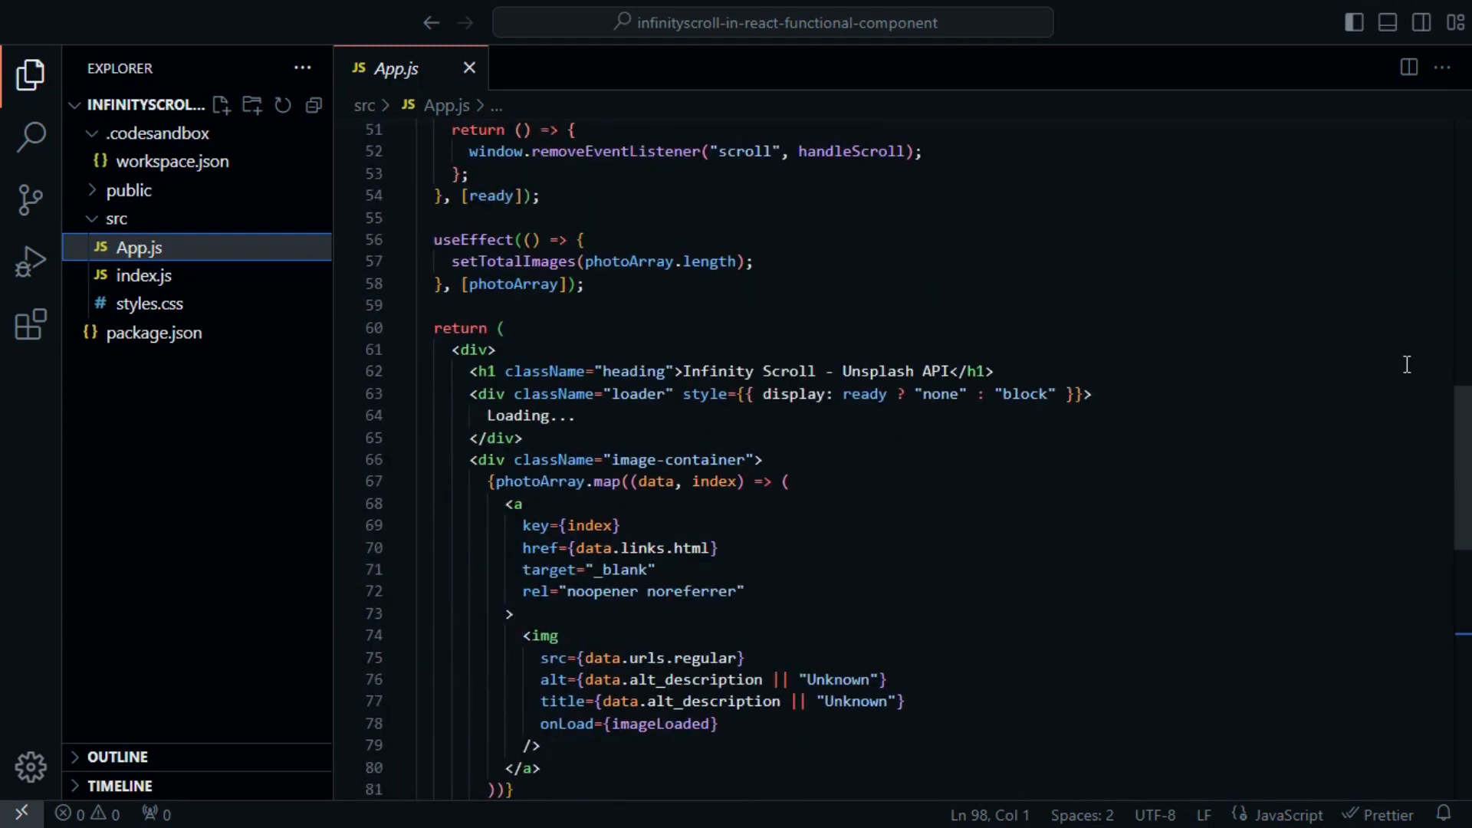
pyautogui.scroll(-3)
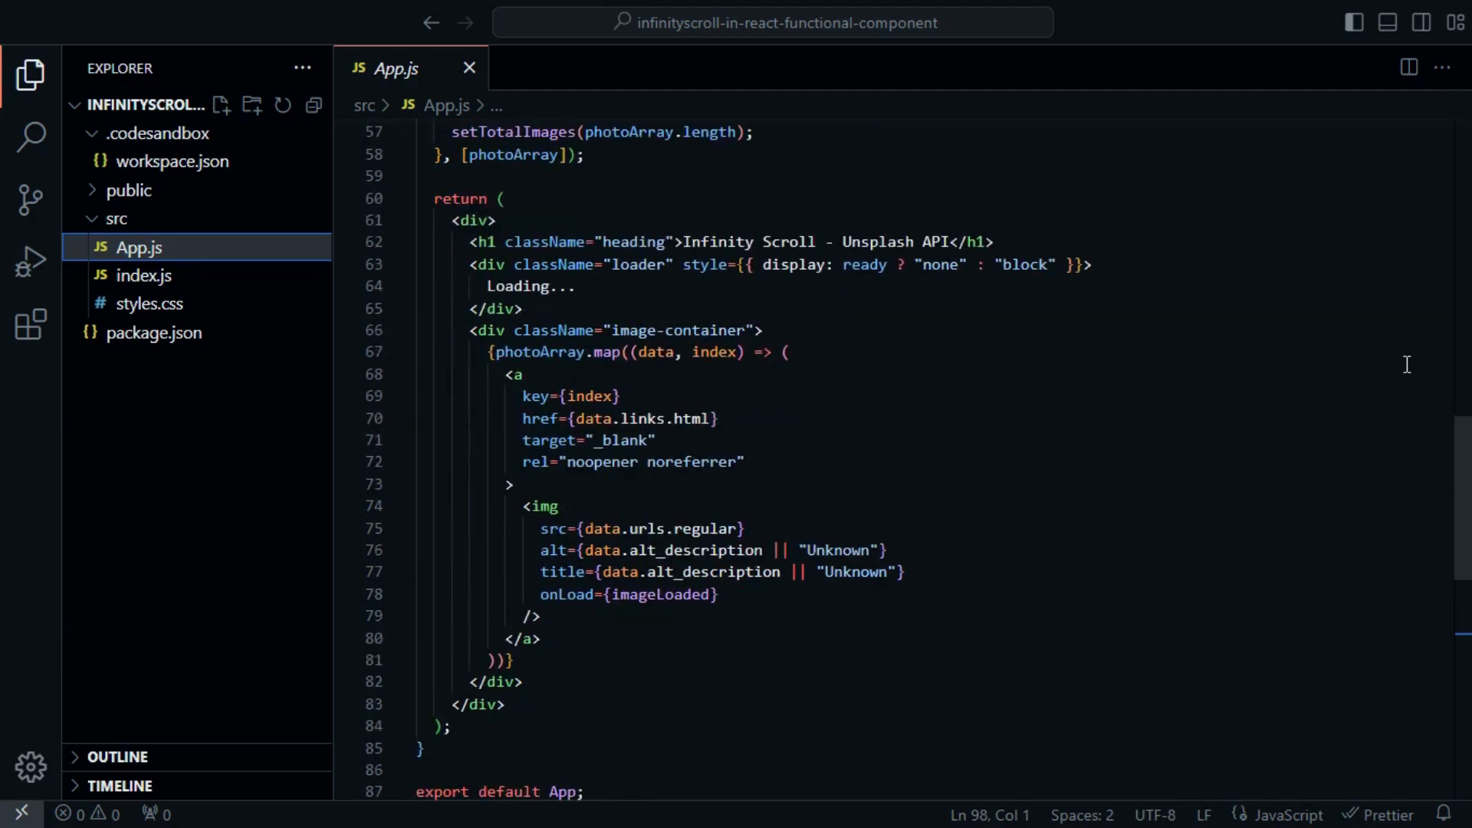
pyautogui.scroll(-3)
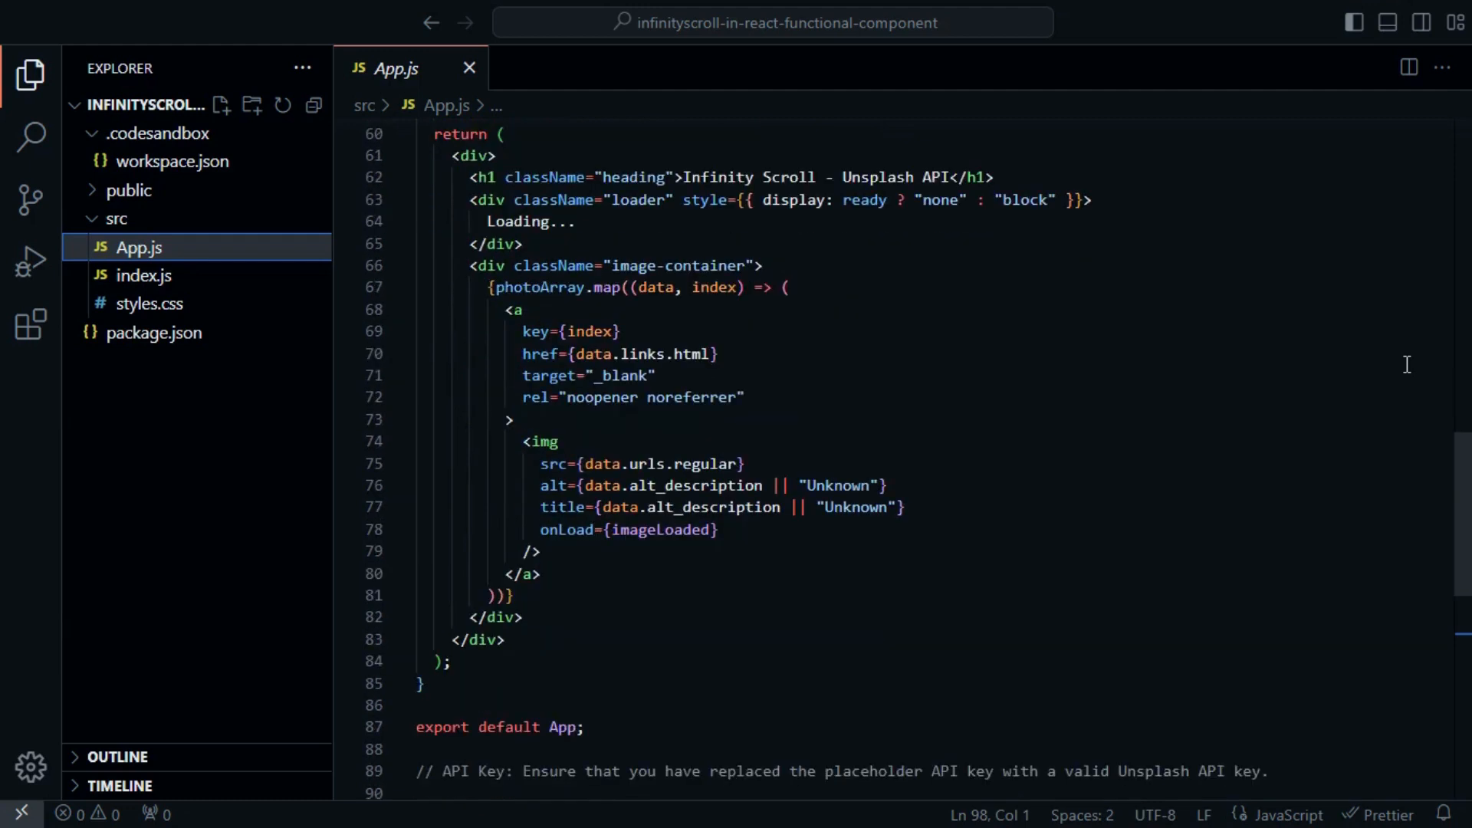
pyautogui.scroll(-3)
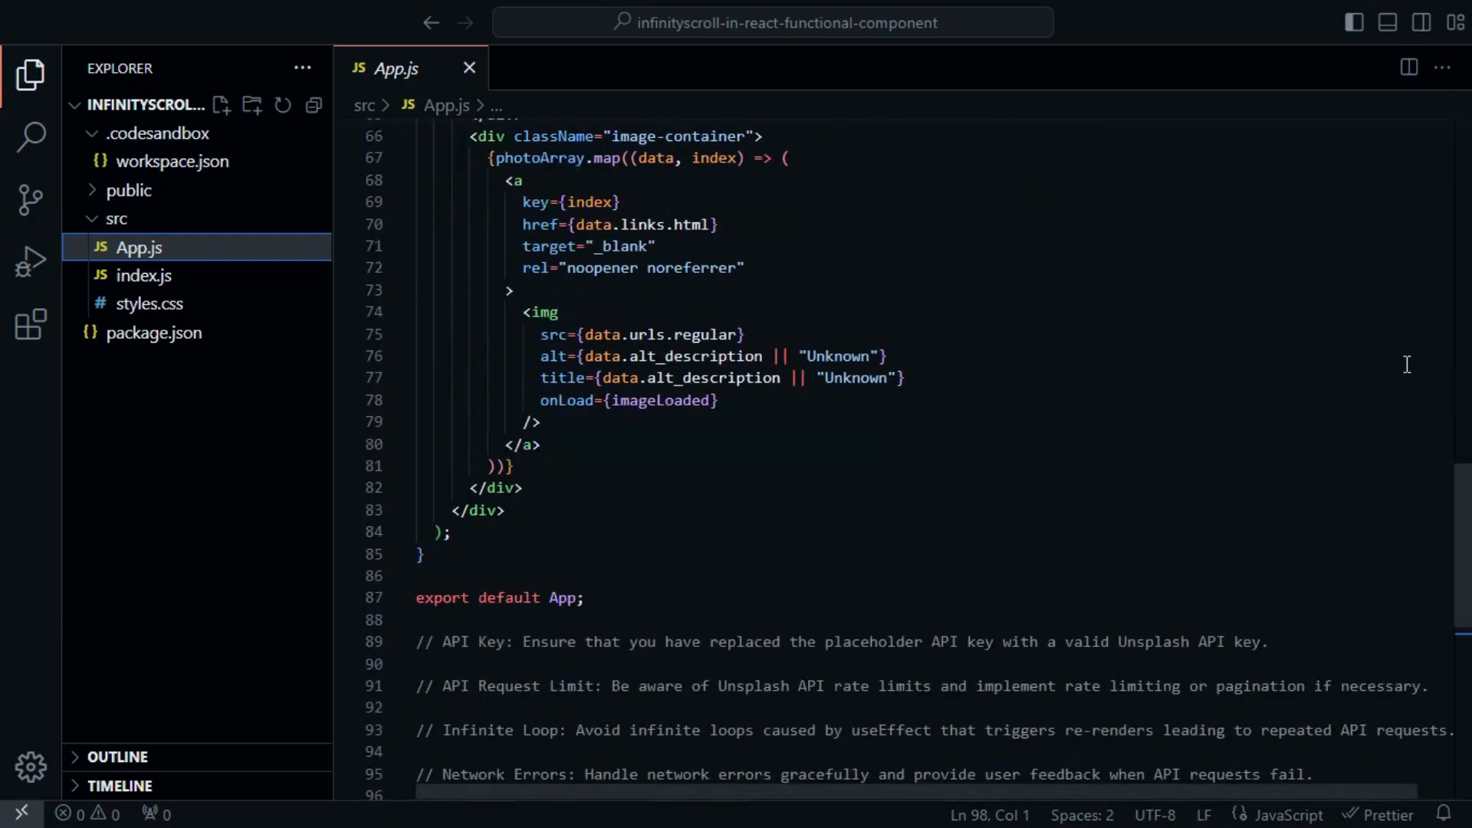
pyautogui.scroll(-3)
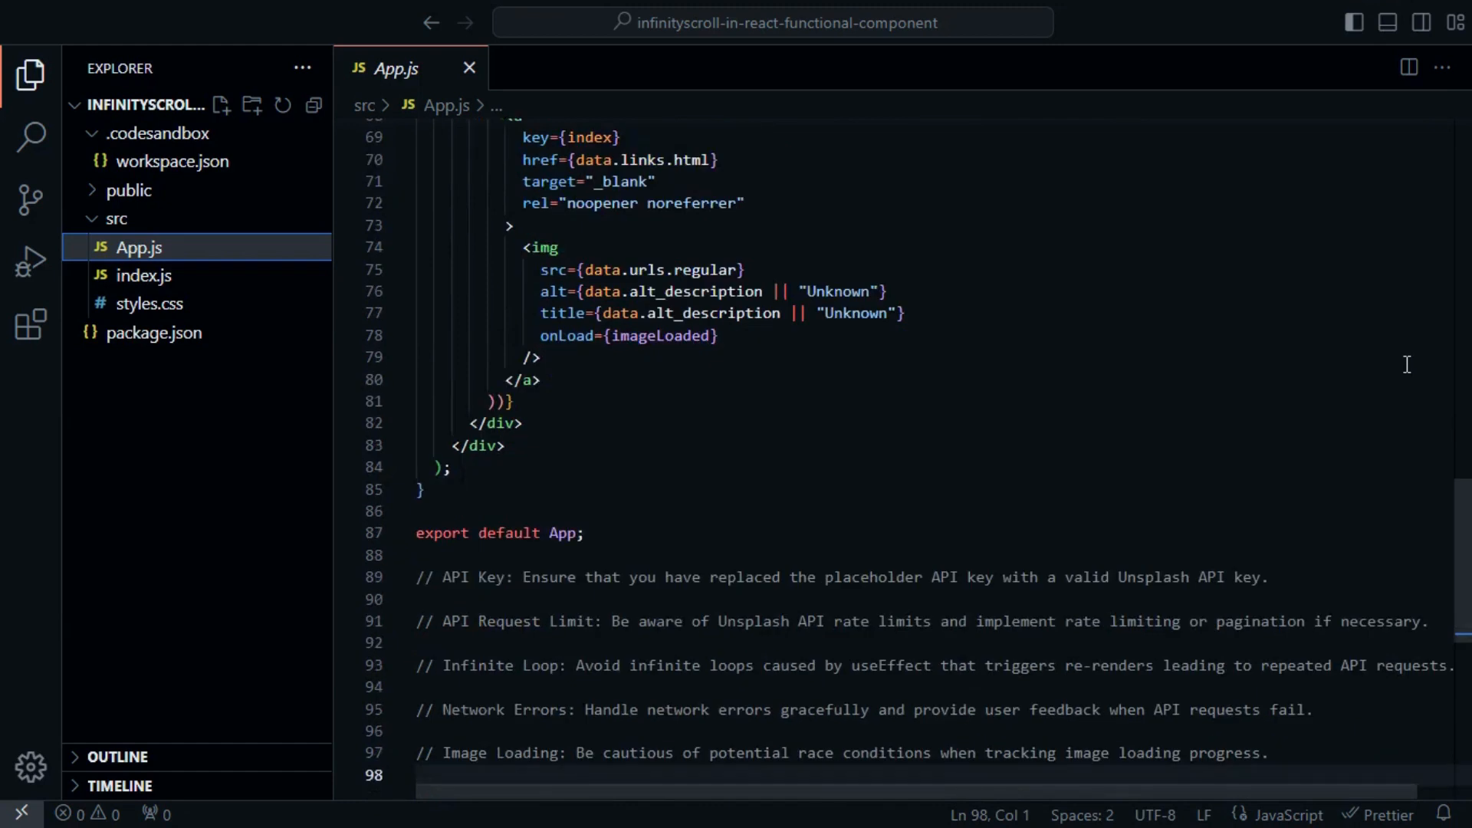
pyautogui.scroll(-3)
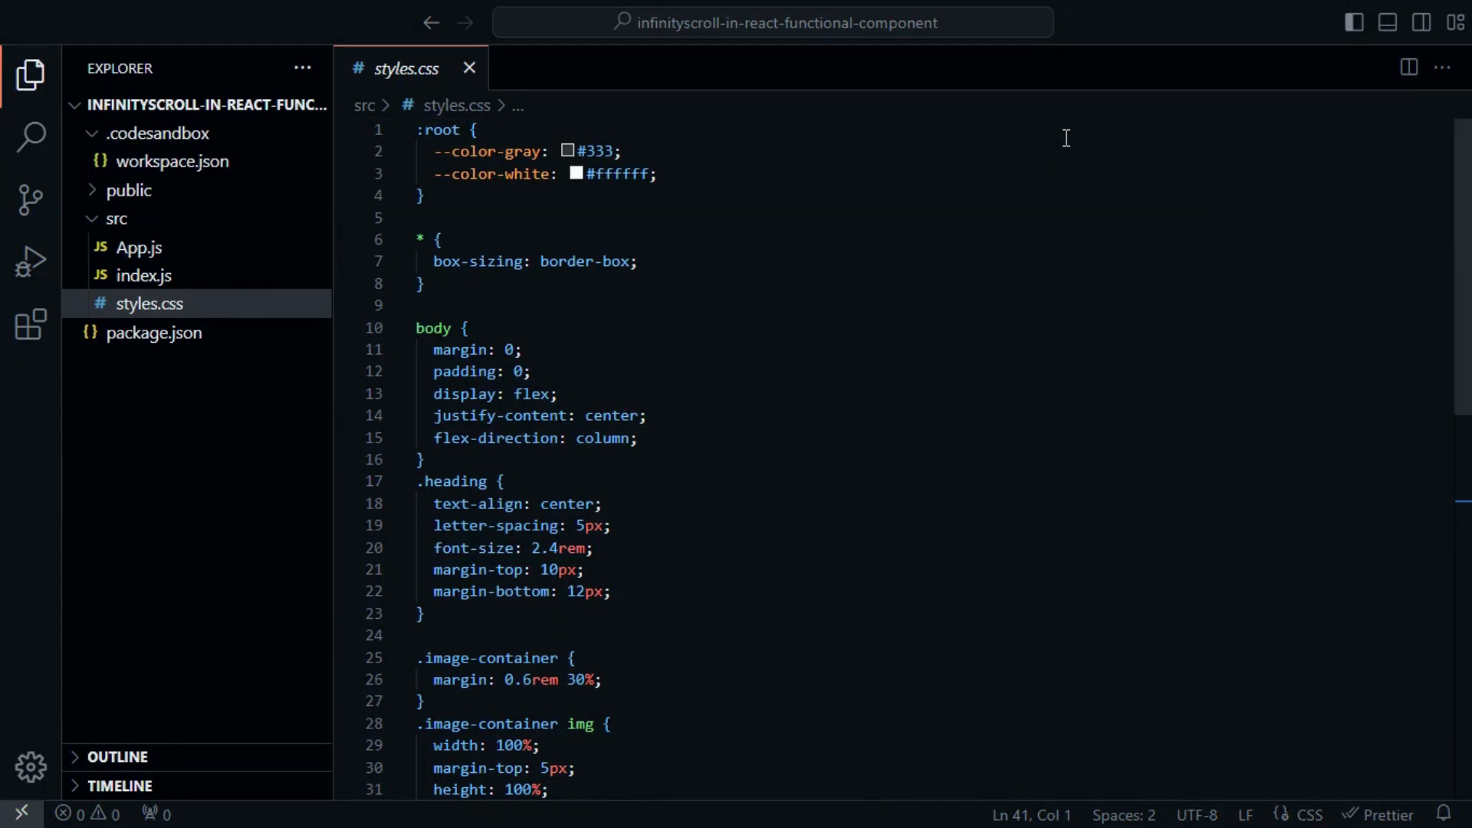
pyautogui.scroll(-3)
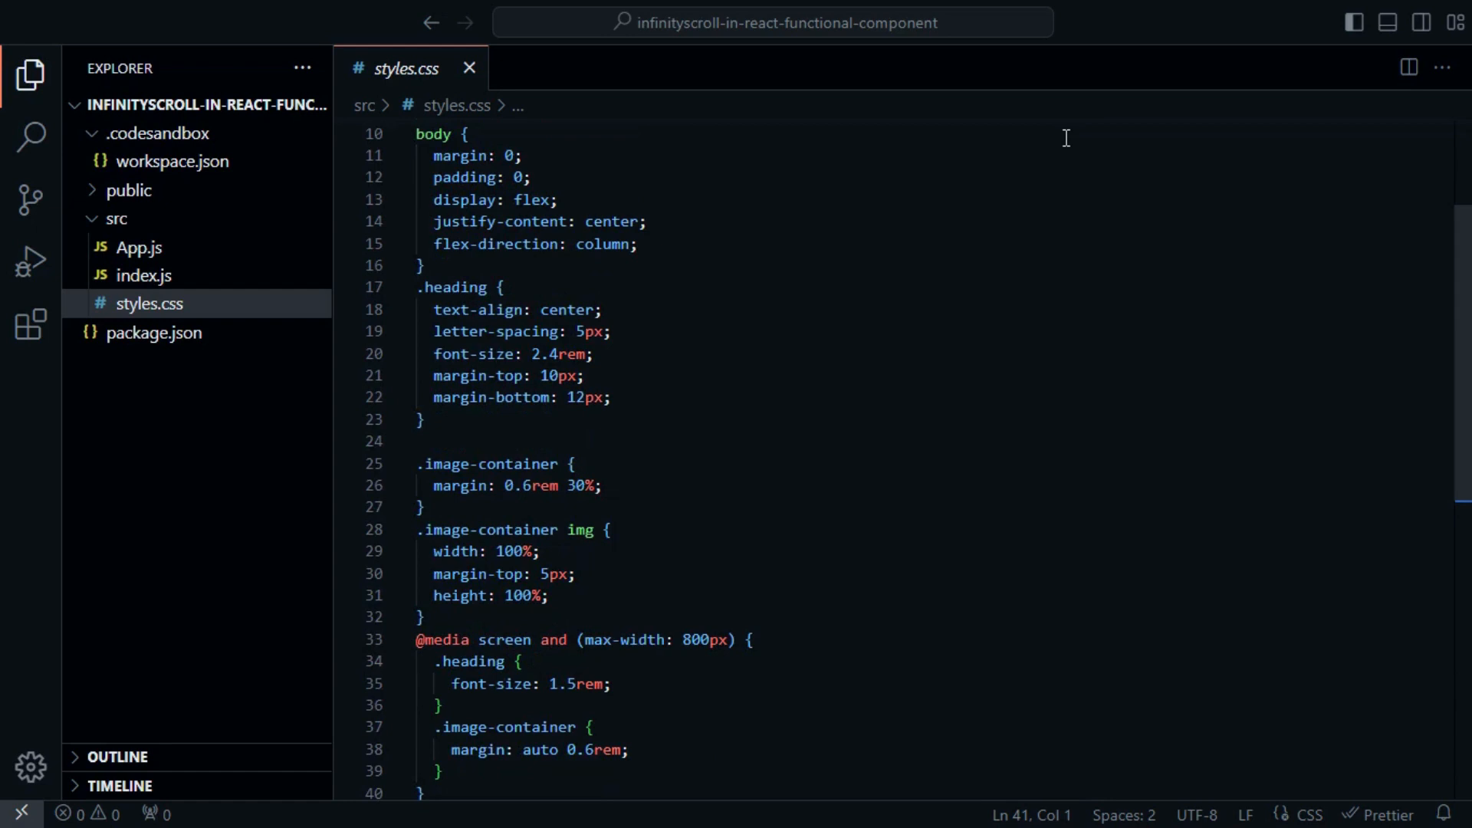
pyautogui.scroll(-3)
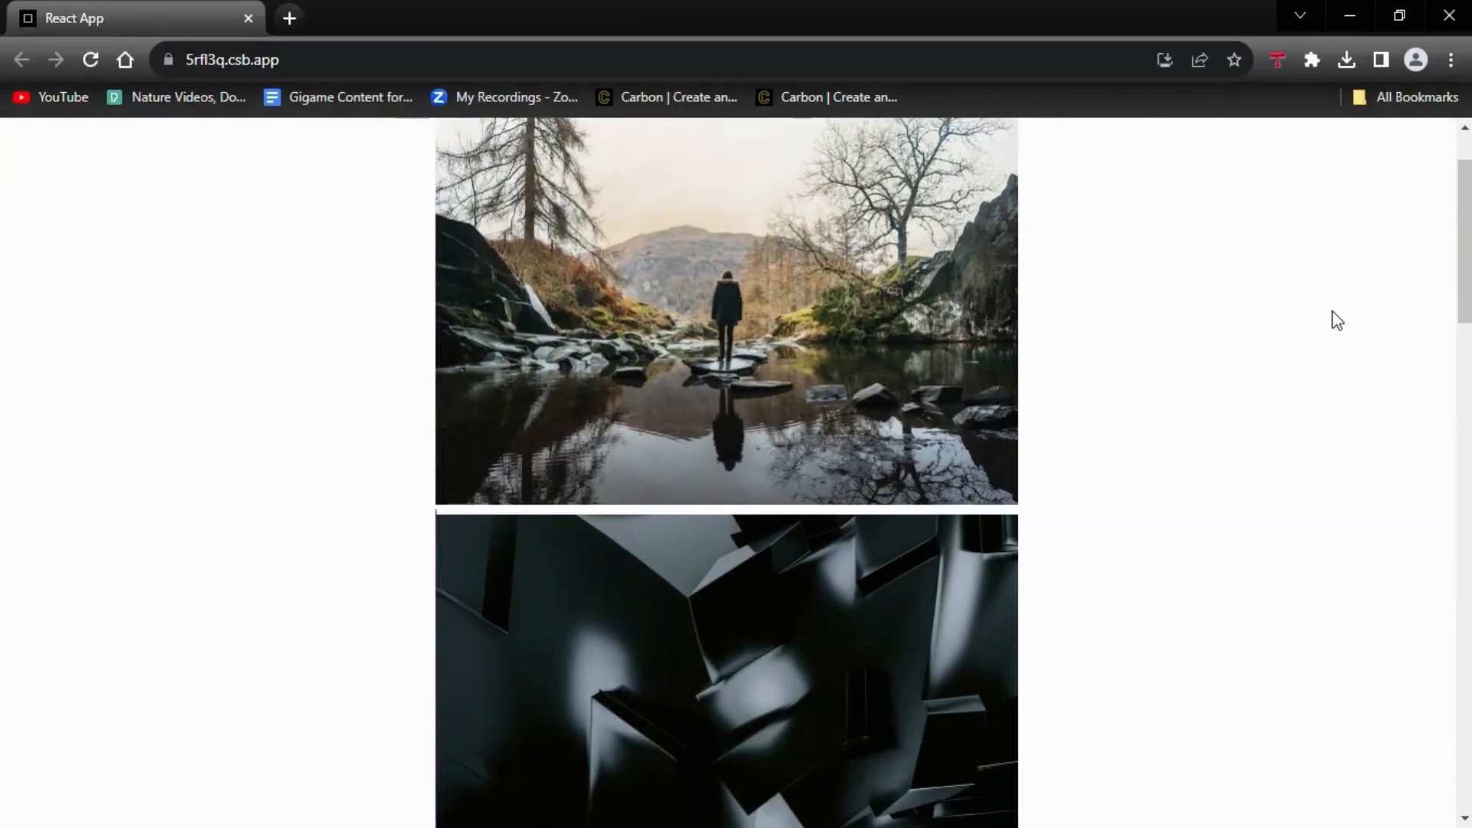
# Scroll the React gallery feed down, loading photos from the food bowl to the dusk bridge.
pyautogui.scroll(-3)
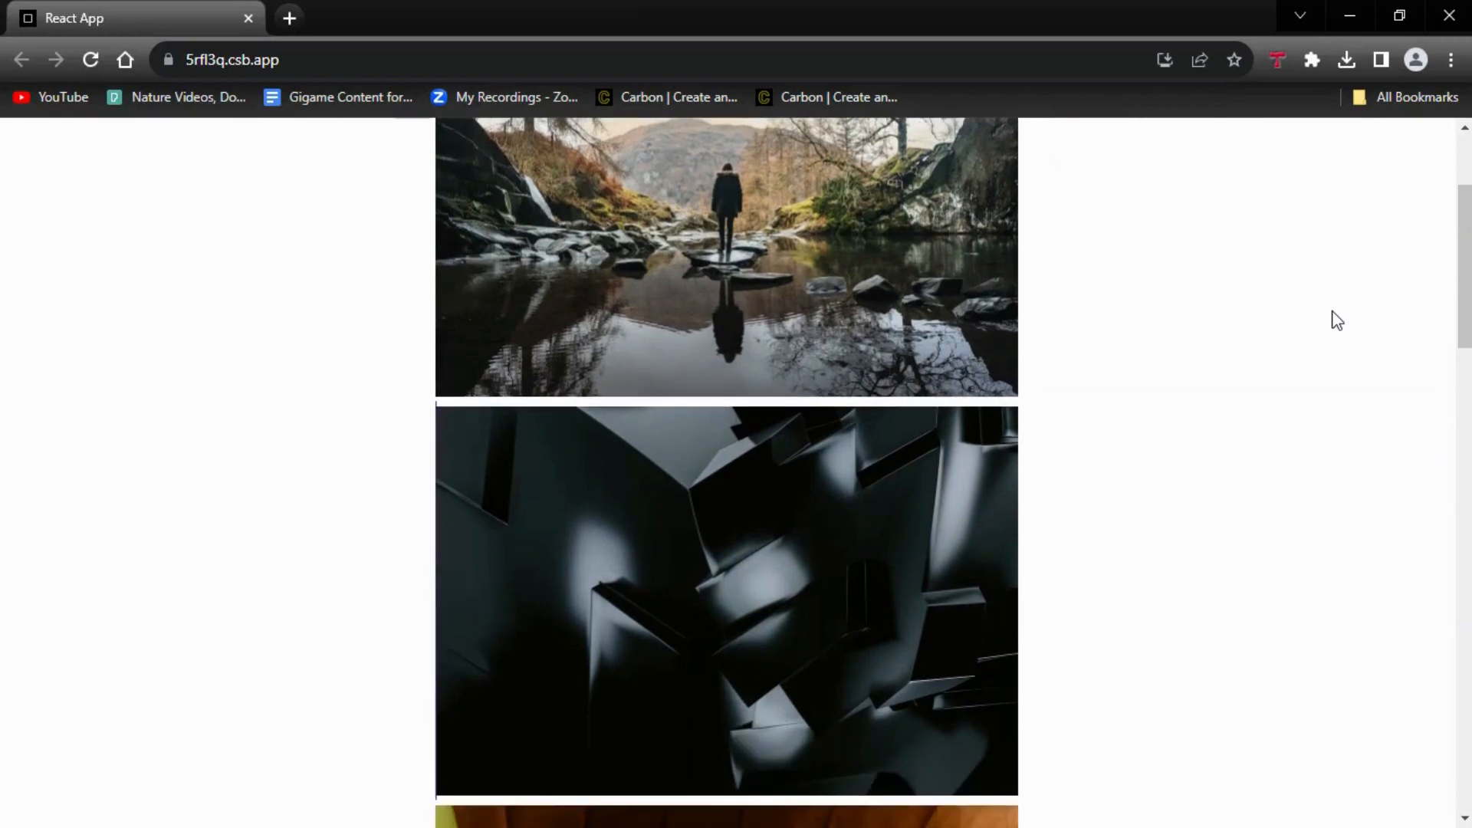
pyautogui.scroll(-3)
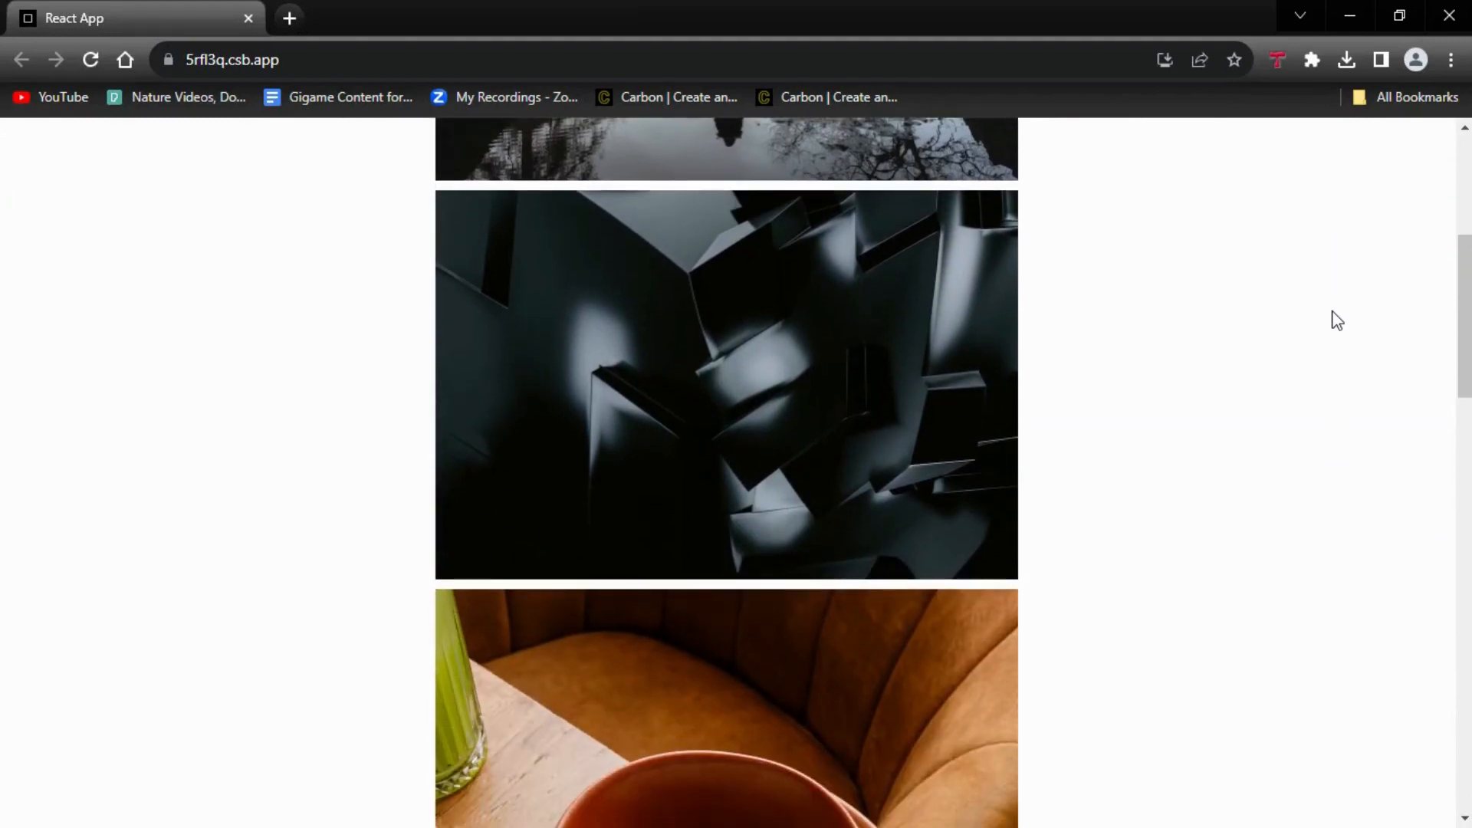
pyautogui.scroll(-3)
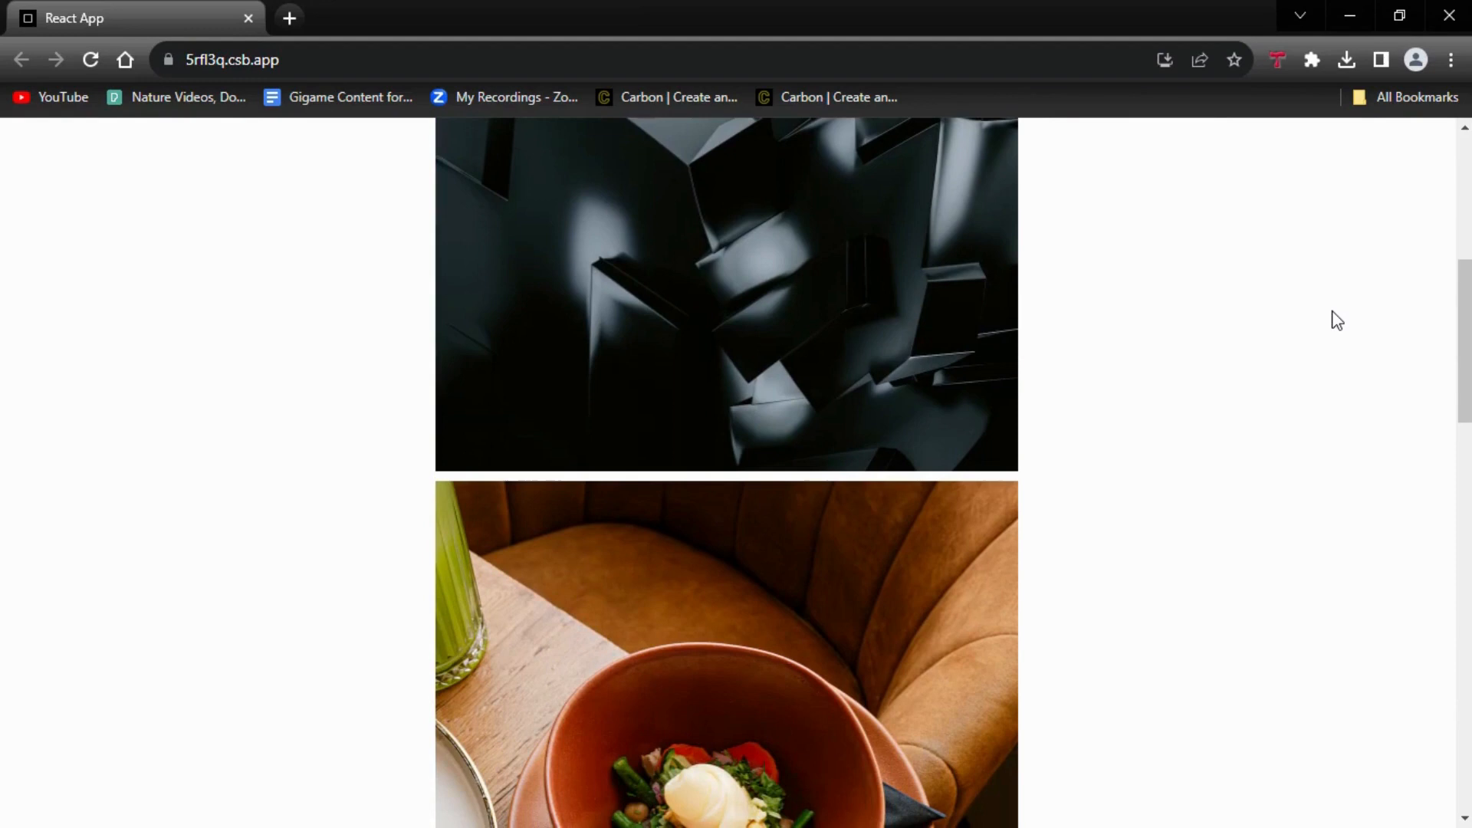
pyautogui.scroll(-3)
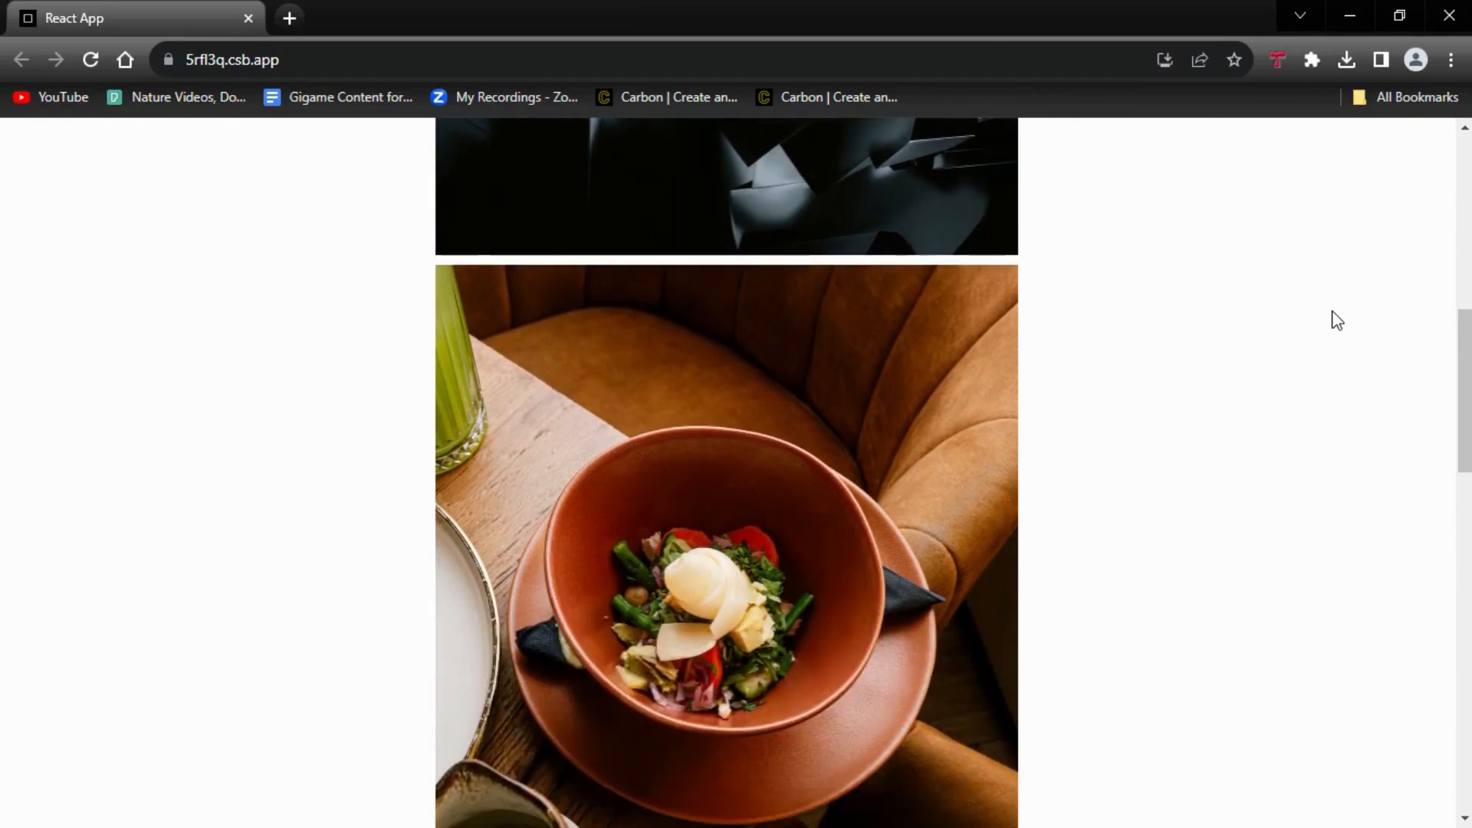
pyautogui.scroll(-3)
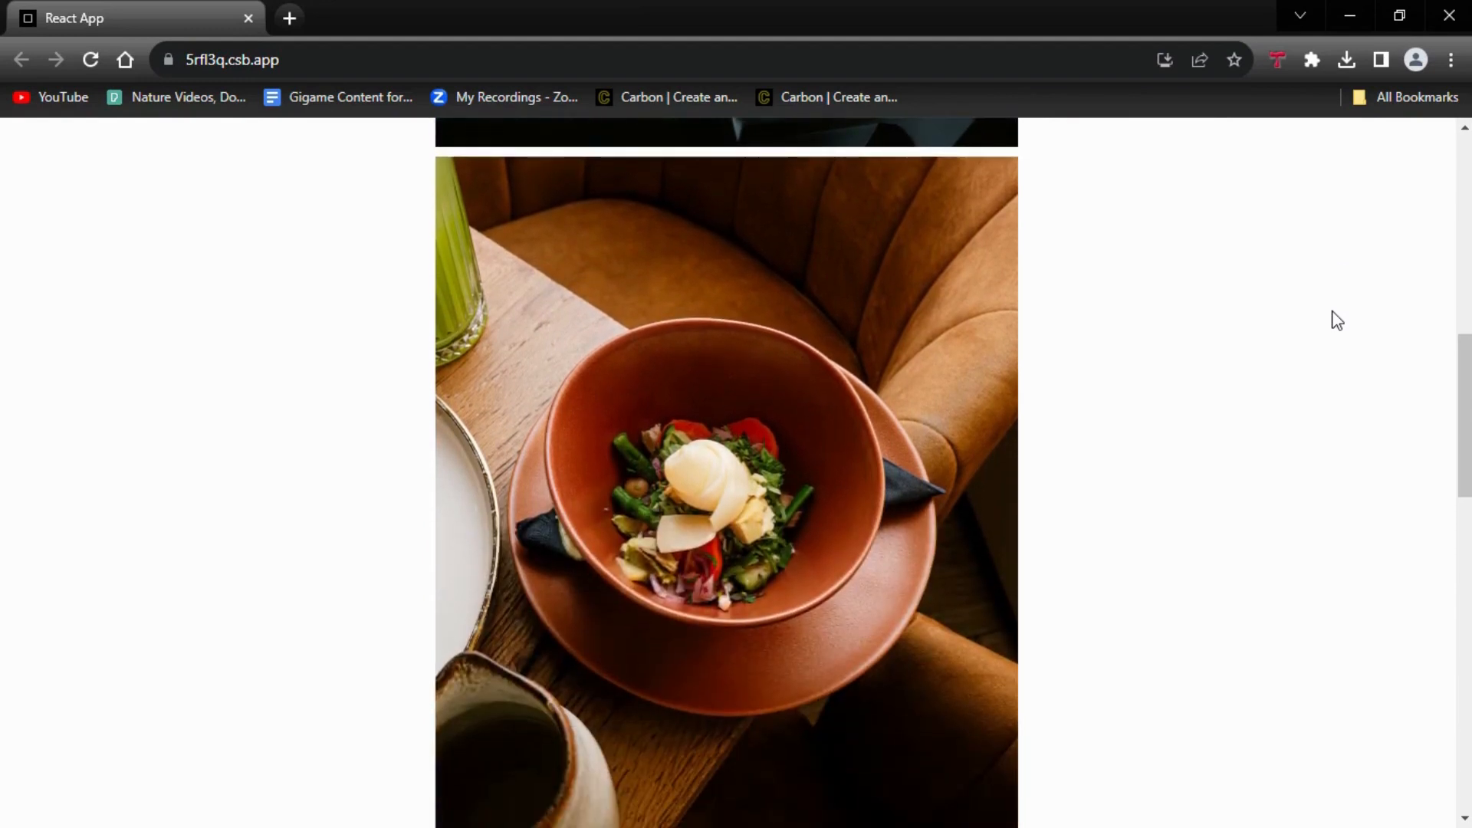
pyautogui.scroll(-3)
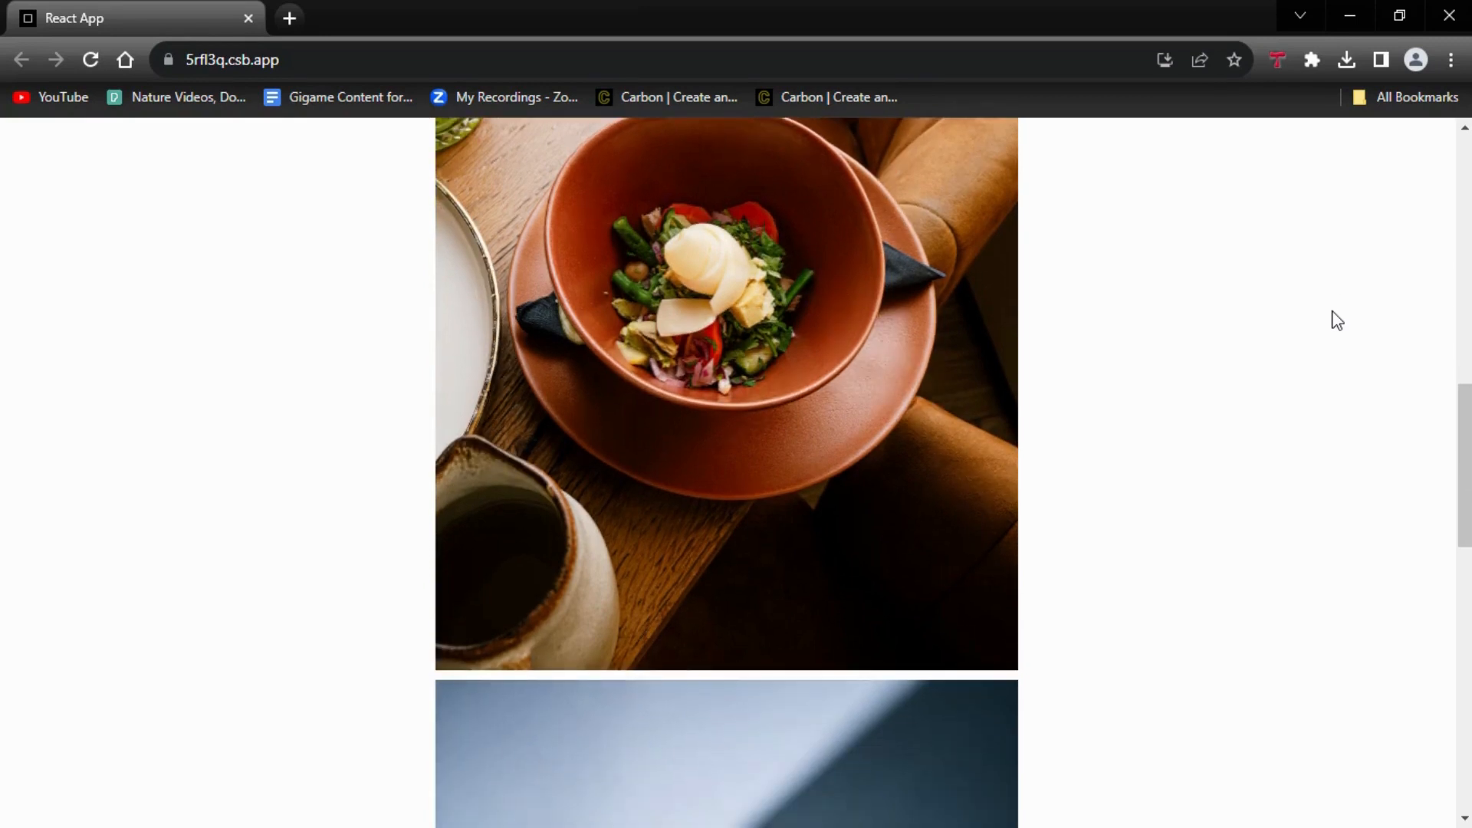
pyautogui.scroll(-3)
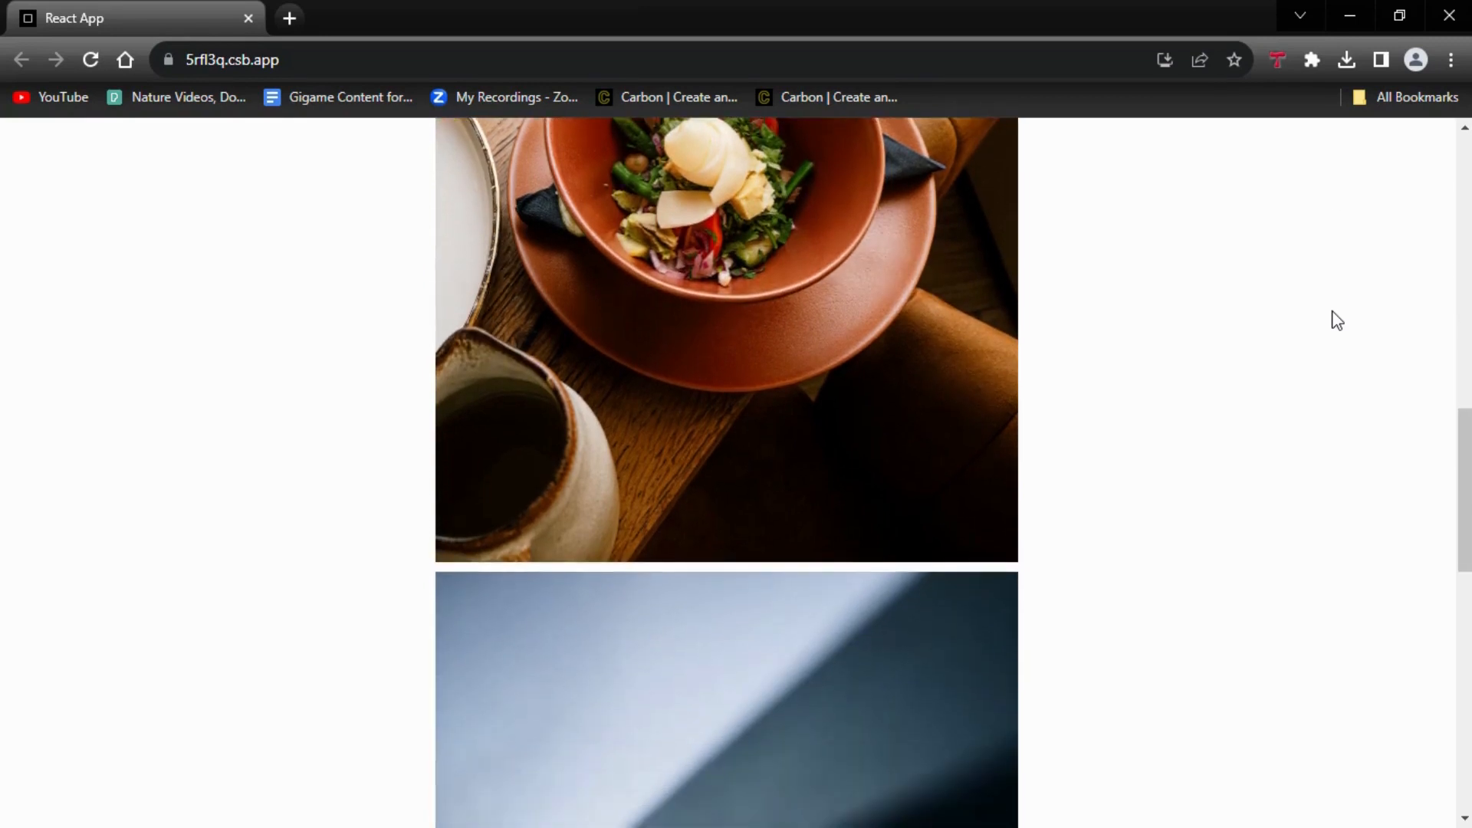
pyautogui.scroll(-3)
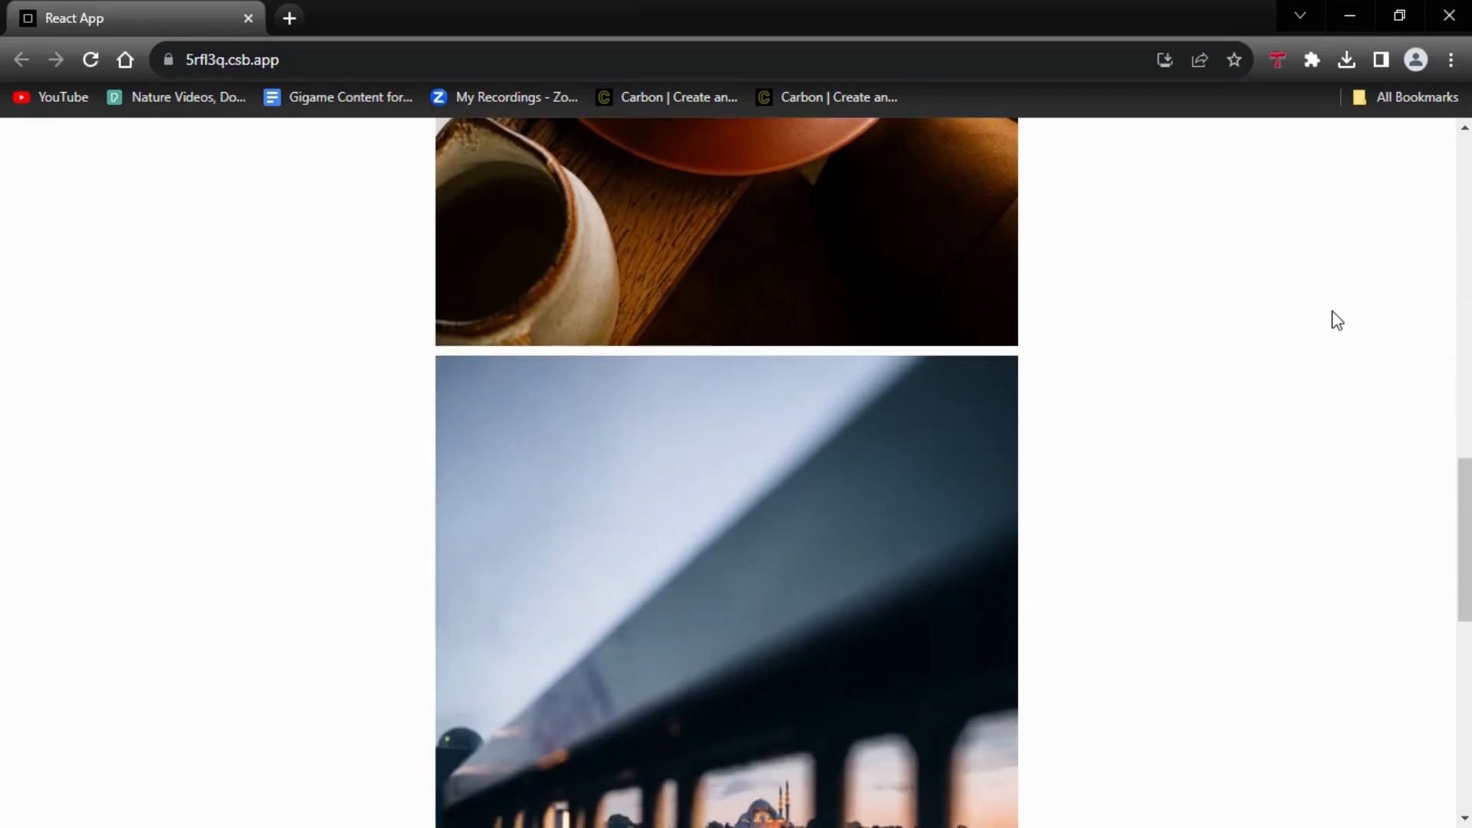